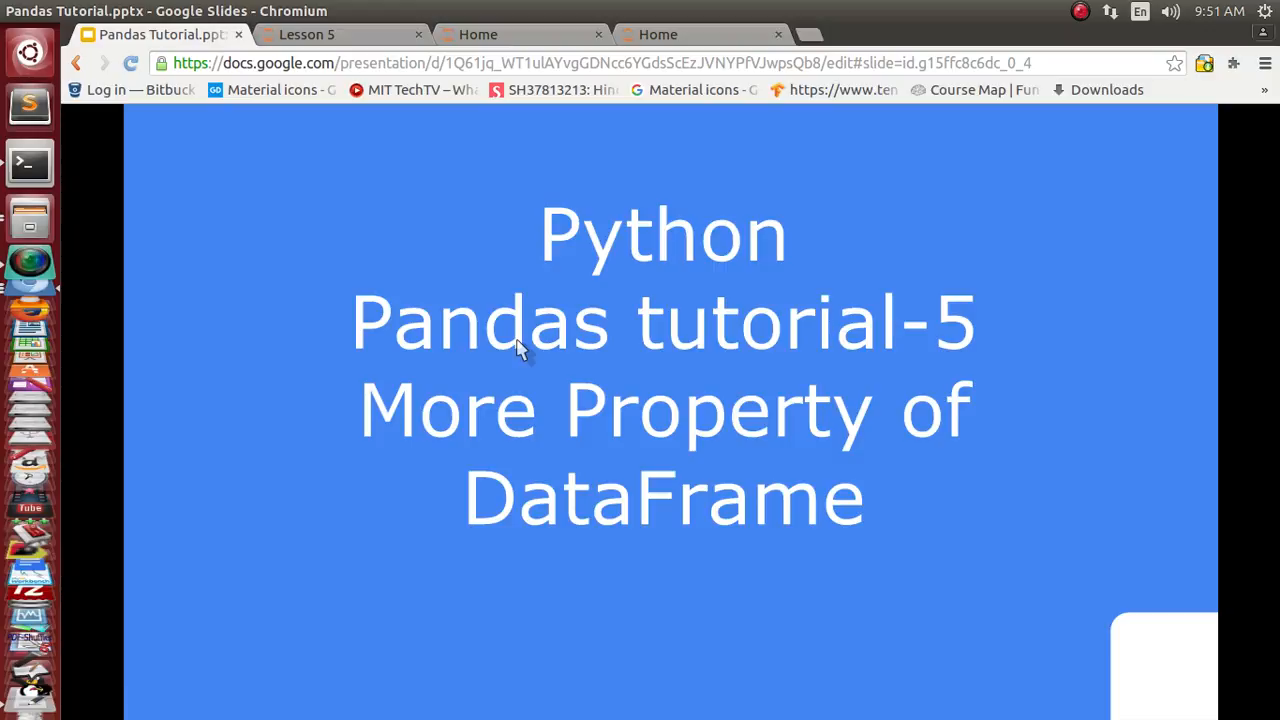
# Step: Switch from the Pandas tutorial slide deck to the Lesson 5 notebook
pyautogui.click(306, 34)
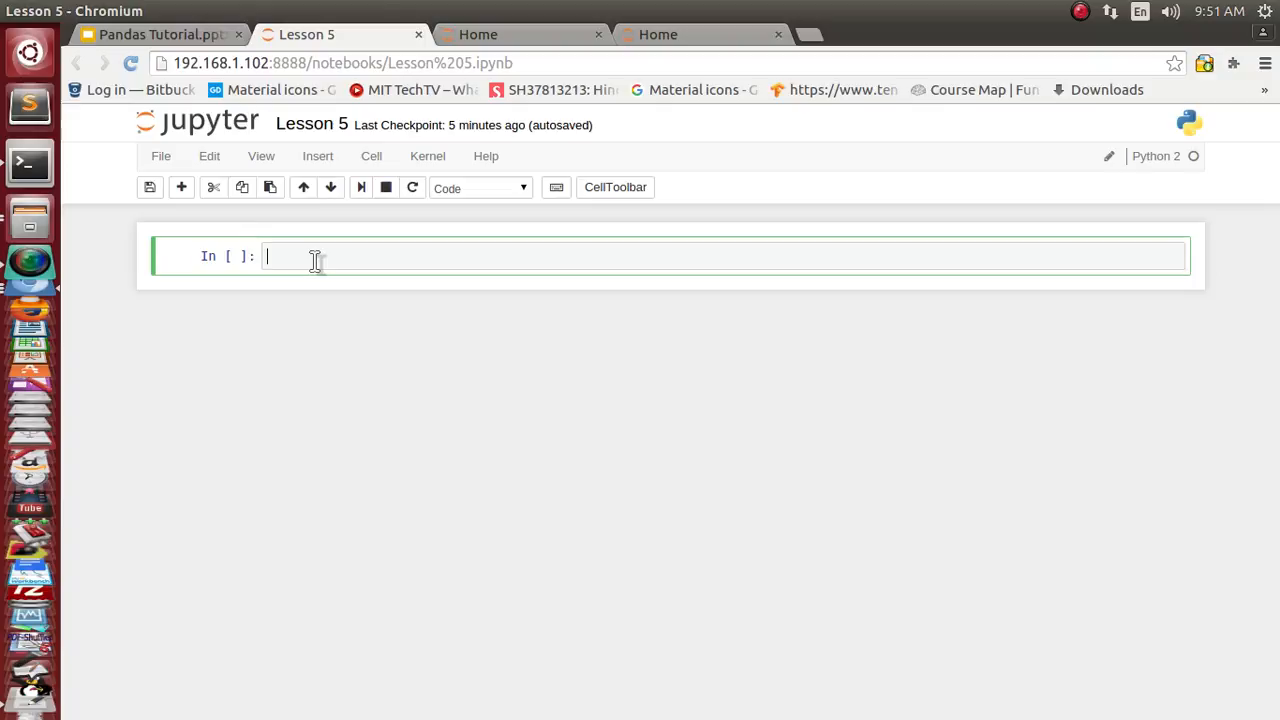
# Step: Bring up the raw Titanic train.csv passenger records in gedit
pyautogui.write('imn')
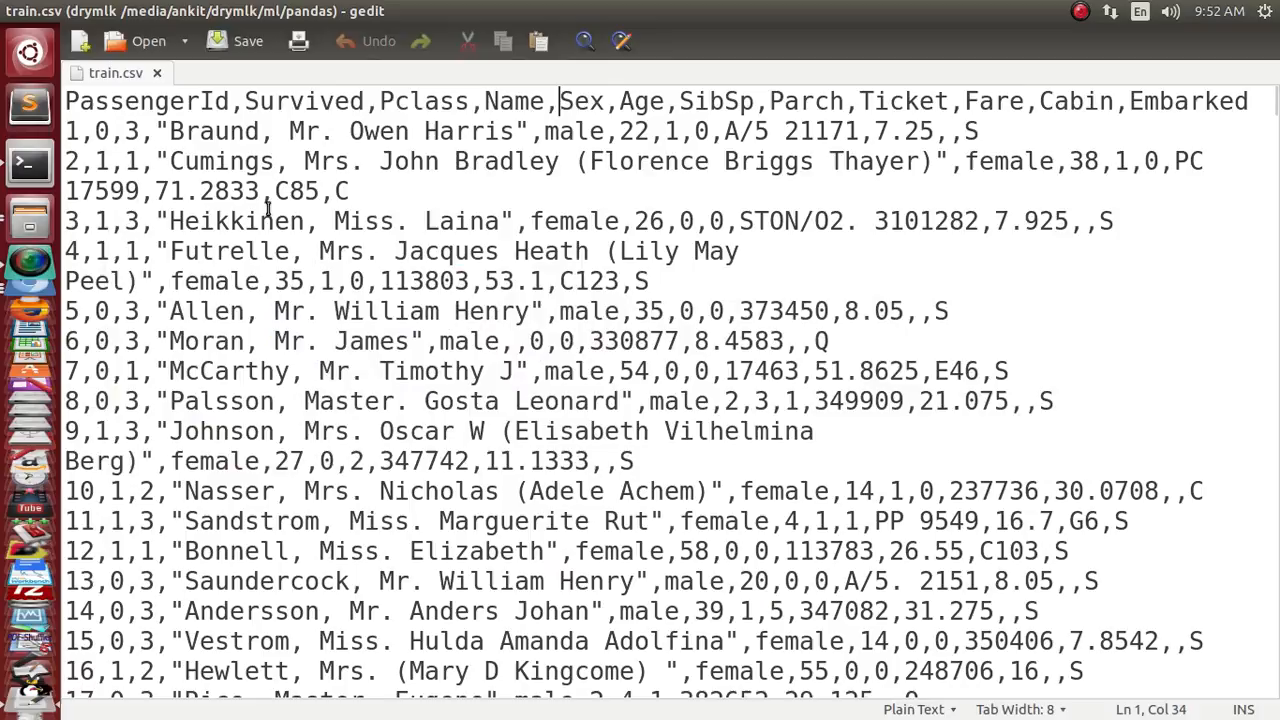
# Step: Return to the Lesson 5 notebook with pandas imported as pd
pyautogui.click(212, 160)
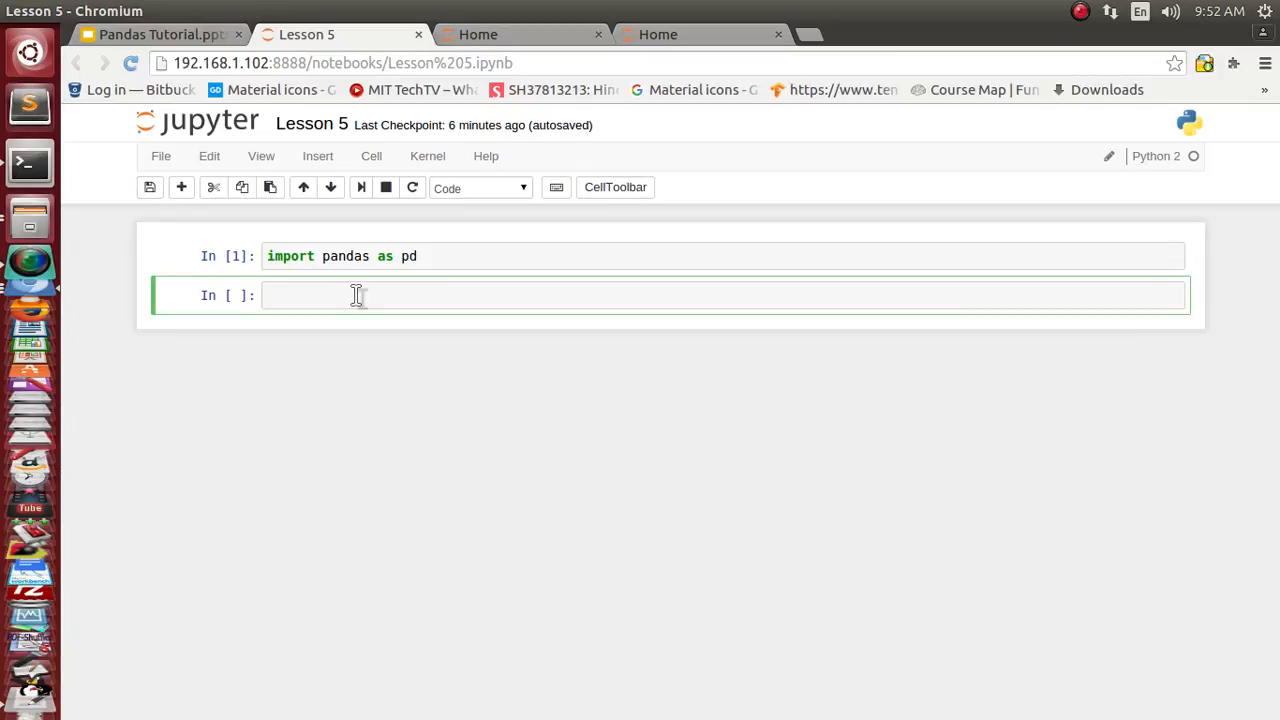
# Step: Write a cell with df = pd.read_csv('train.csv') followed by df.head()
pyautogui.write('pd')
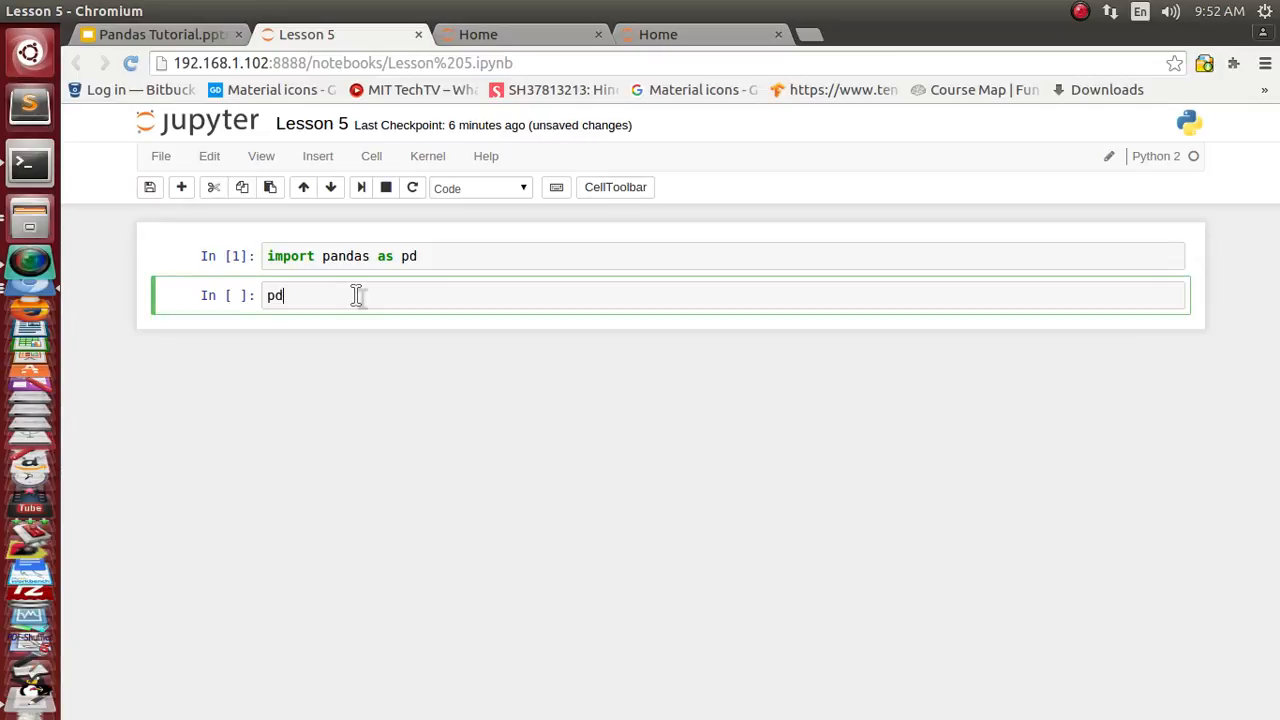
pyautogui.write('.')
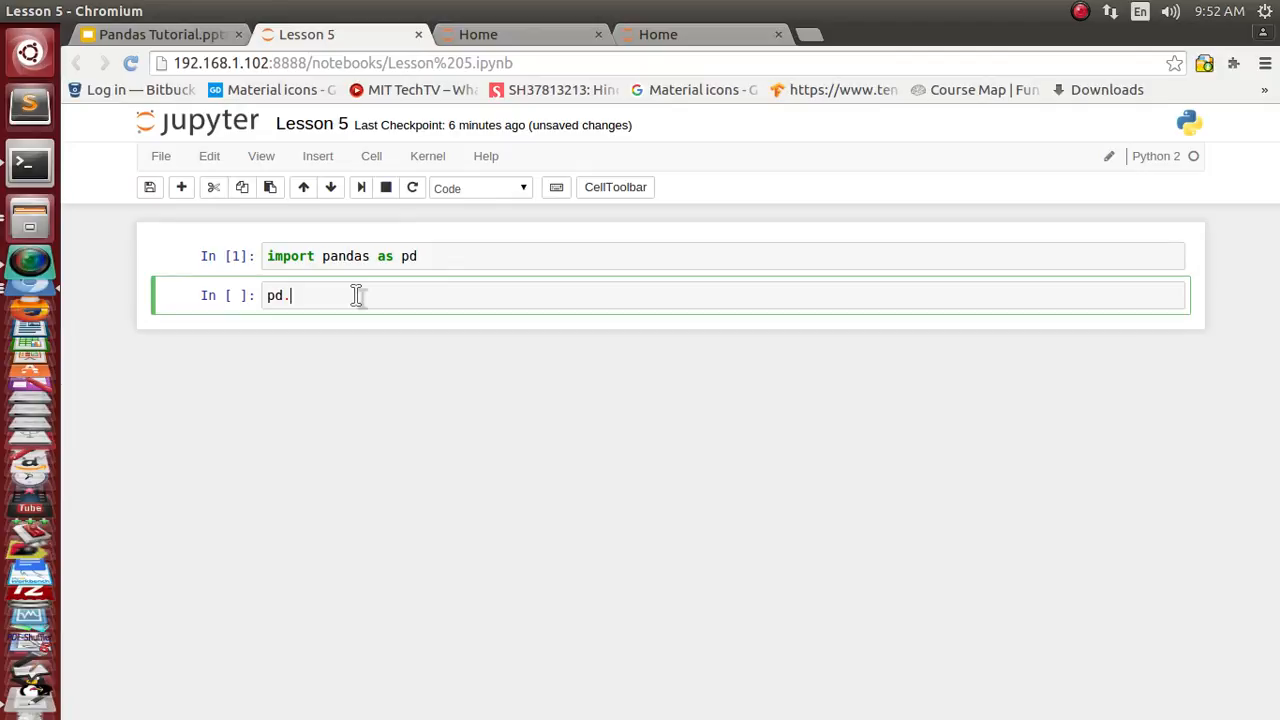
pyautogui.write('read_csv')
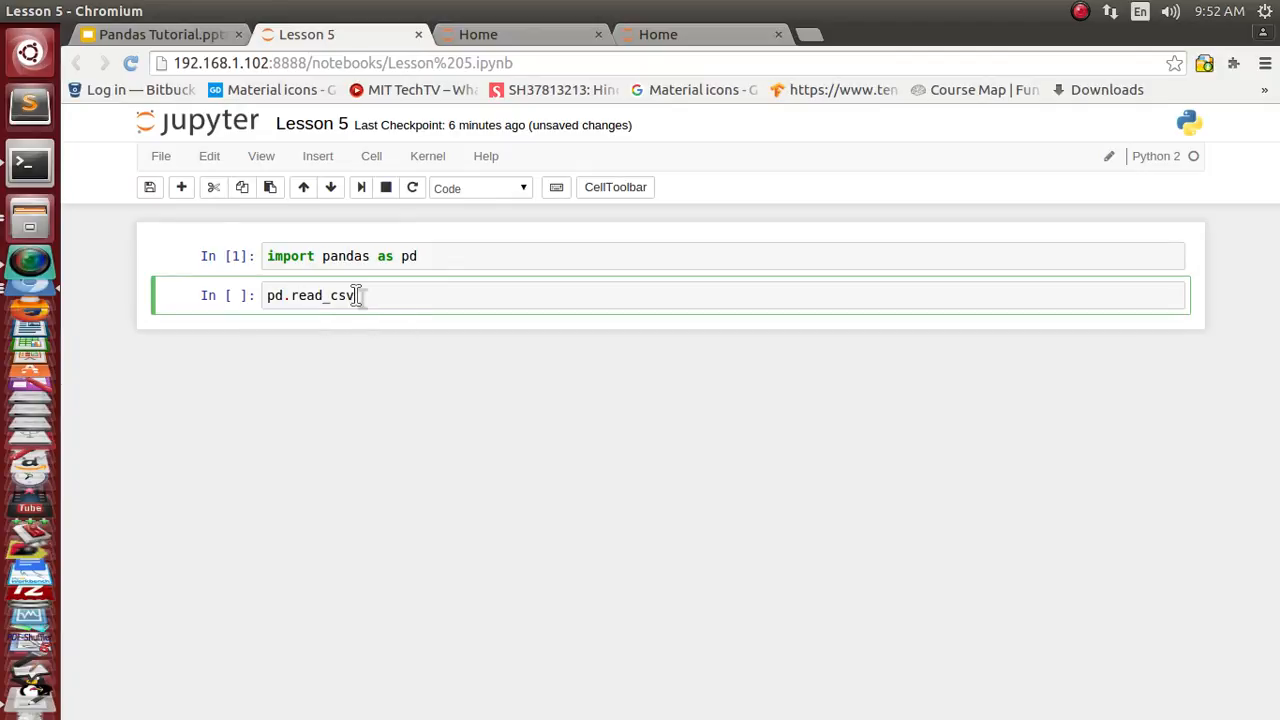
pyautogui.write("('tr")
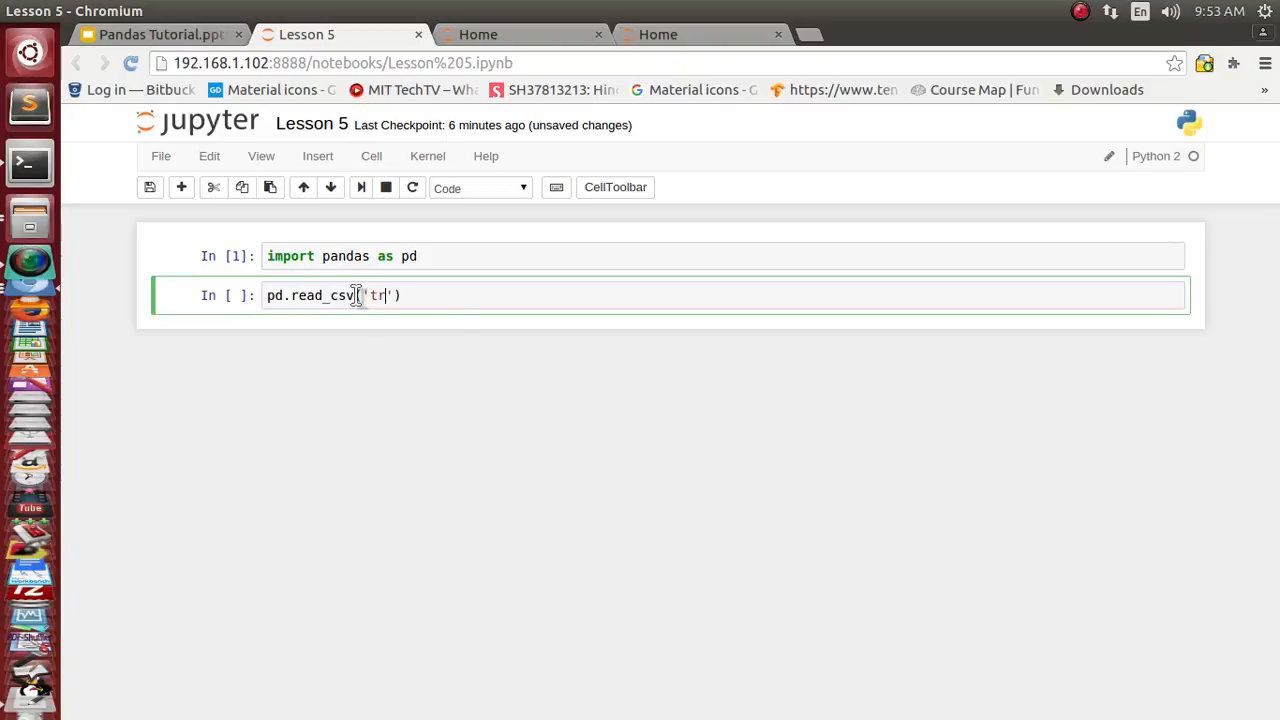
pyautogui.write('ain.csv')
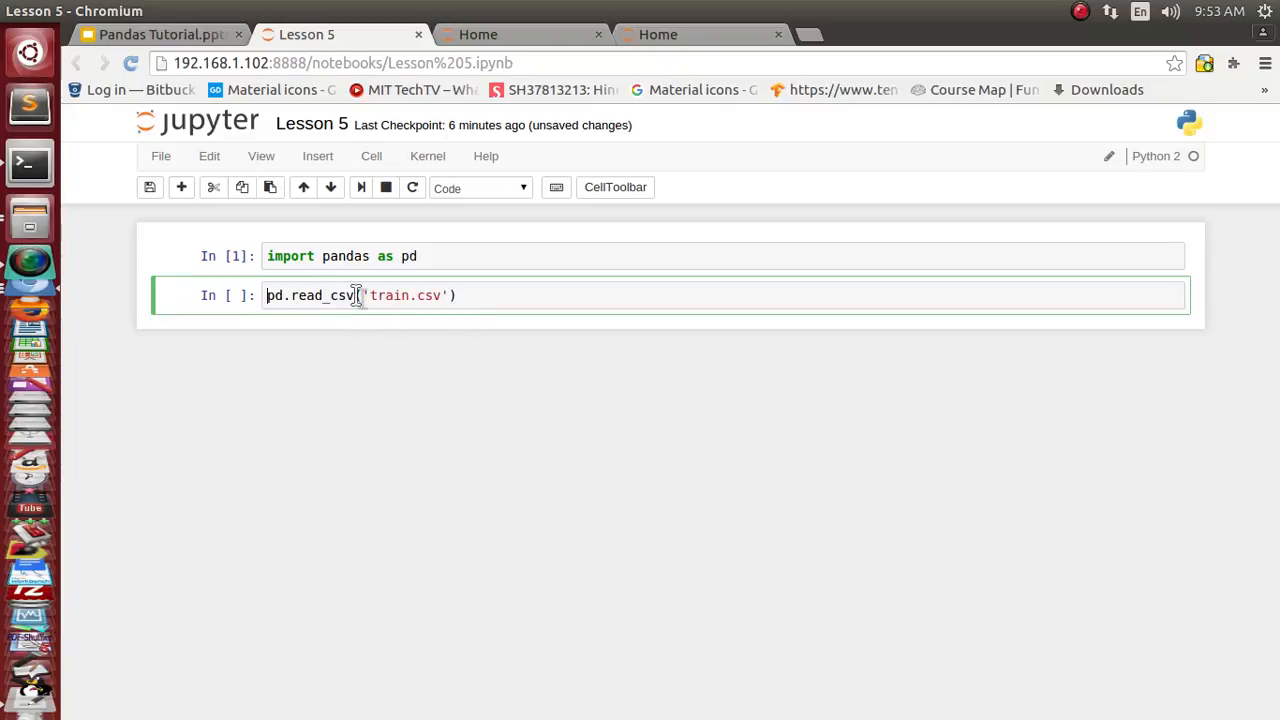
pyautogui.write('df =')
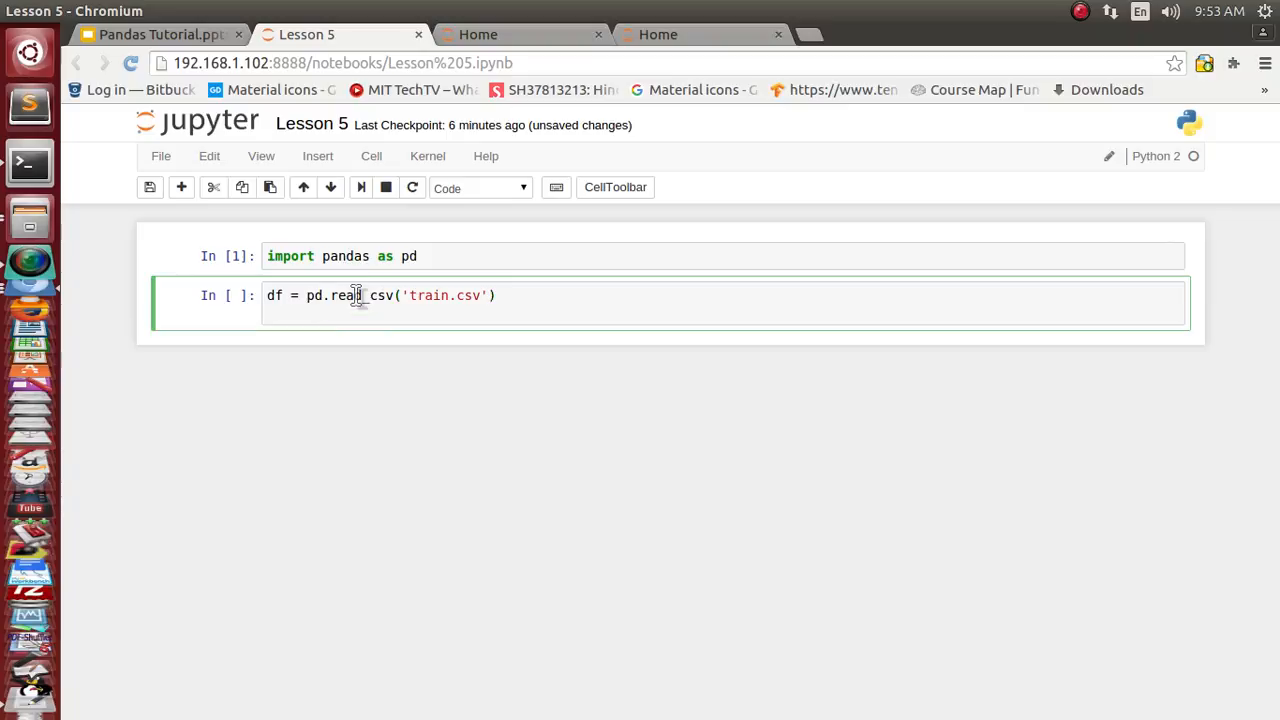
pyautogui.write('df.head')
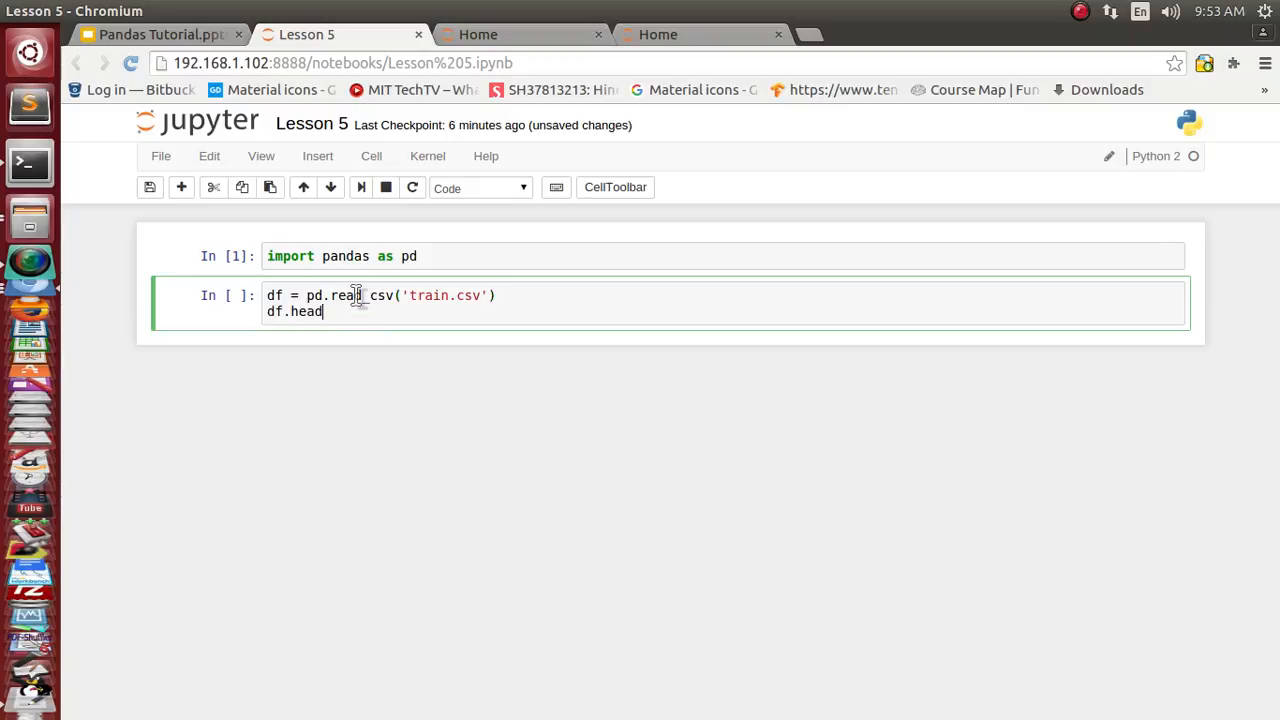
pyautogui.write('()')
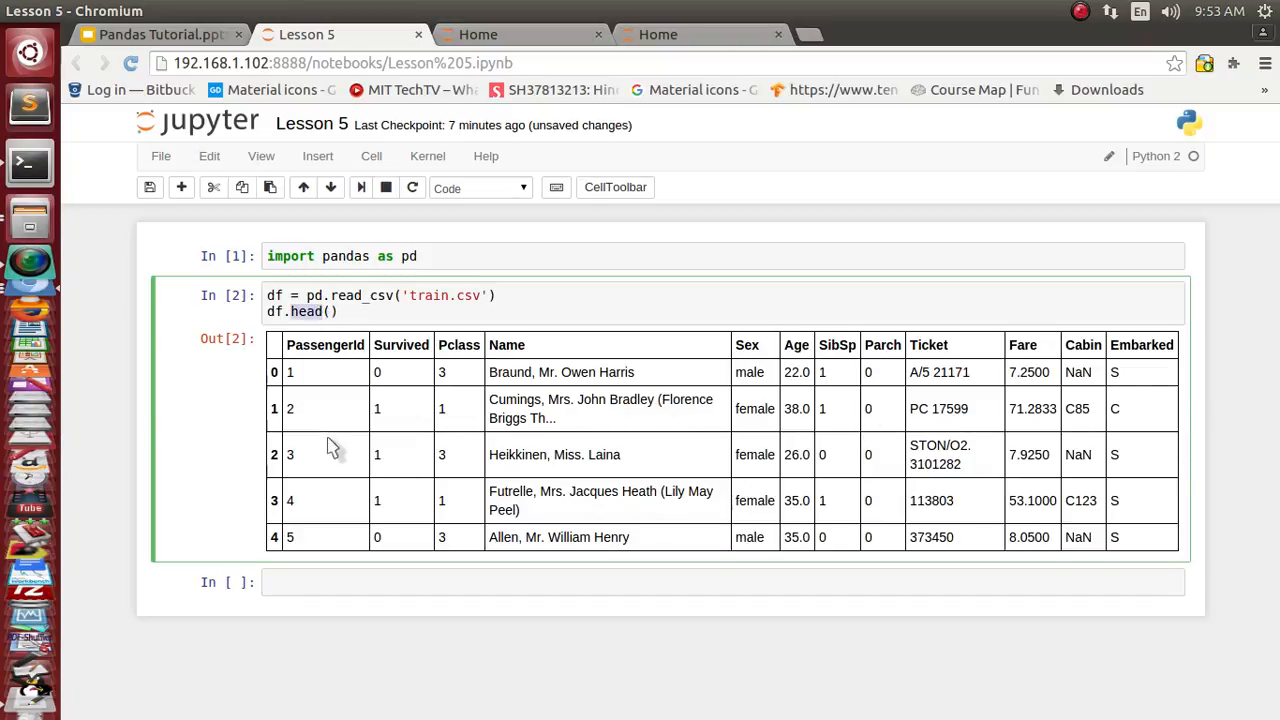
pyautogui.moveTo(322, 362)
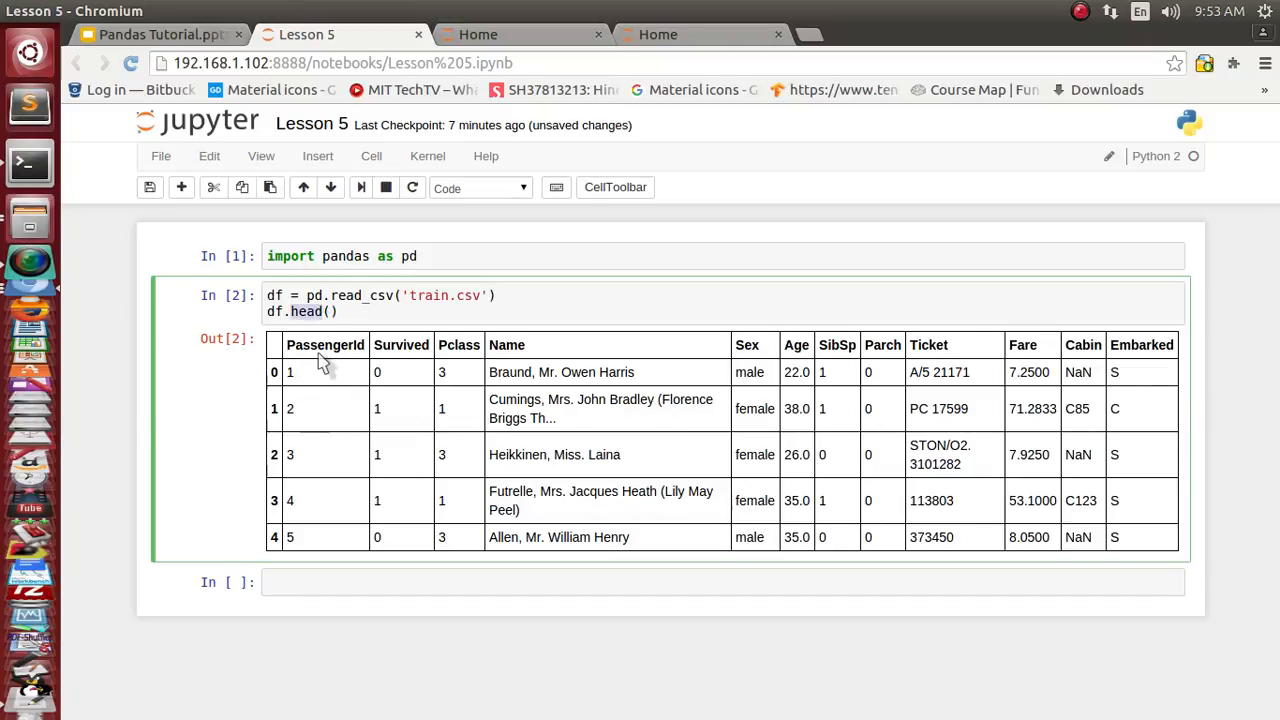
pyautogui.moveTo(970, 390)
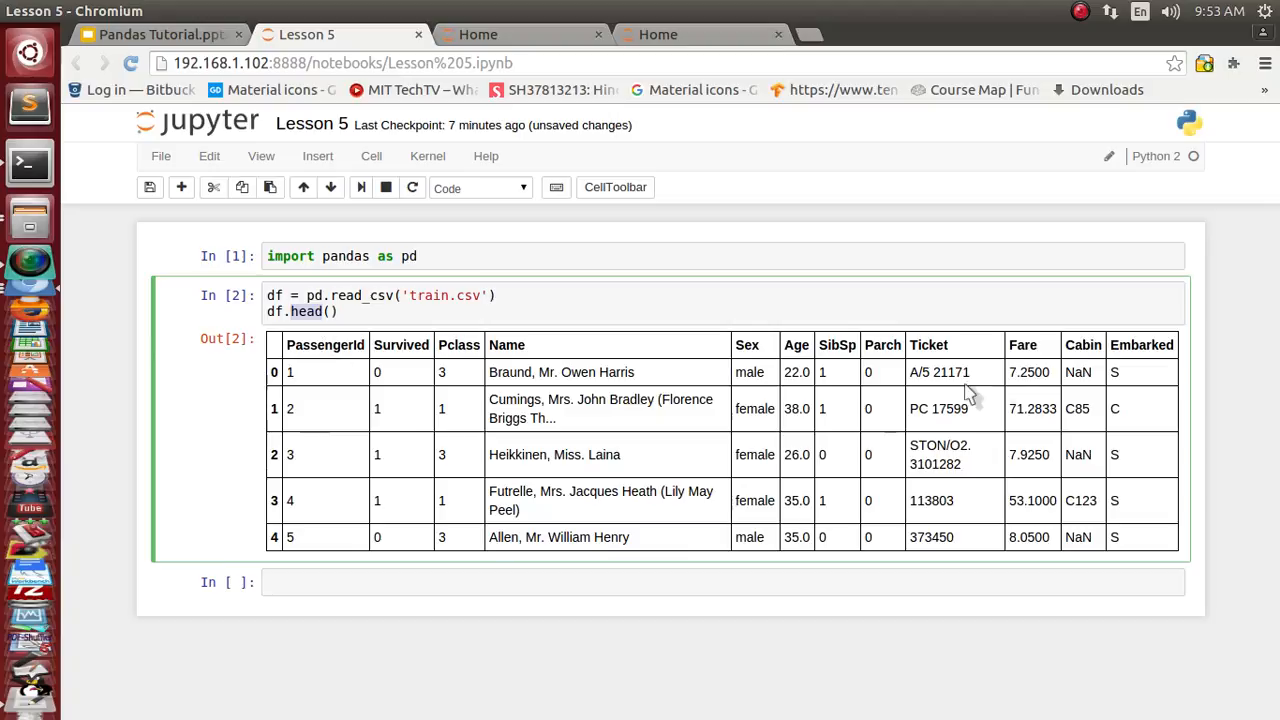
pyautogui.moveTo(324, 360)
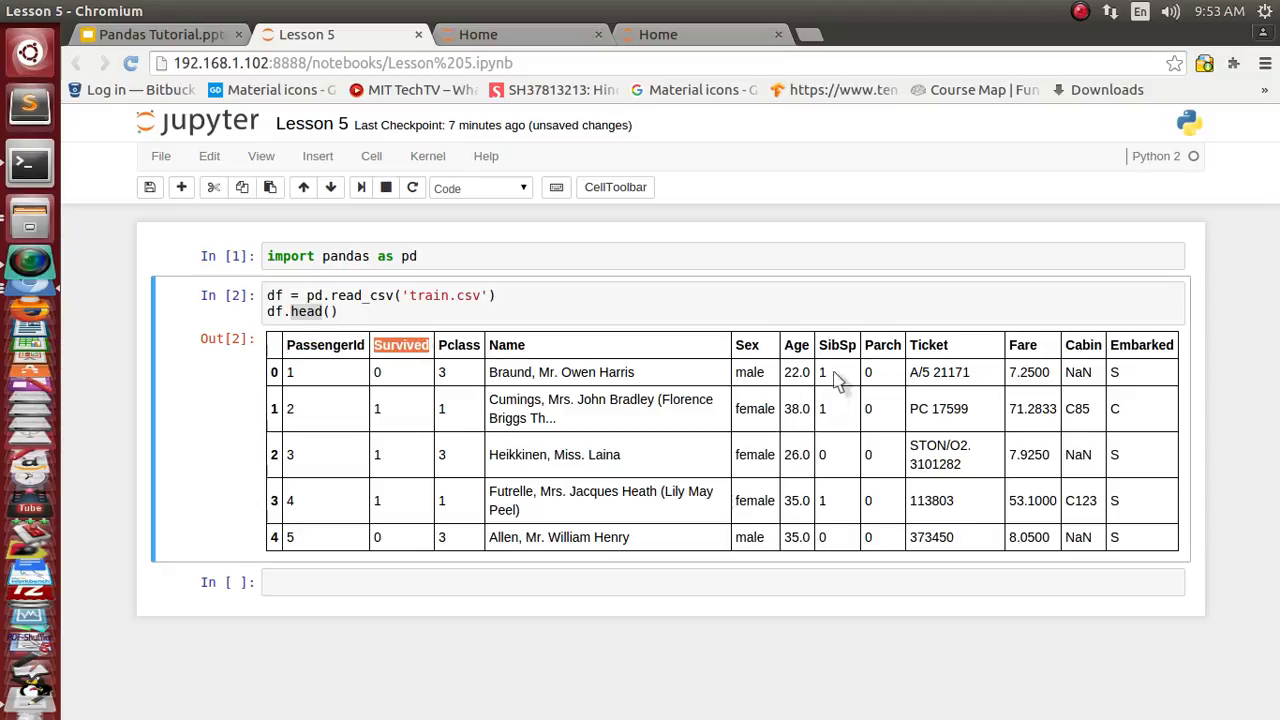
pyautogui.moveTo(796, 344)
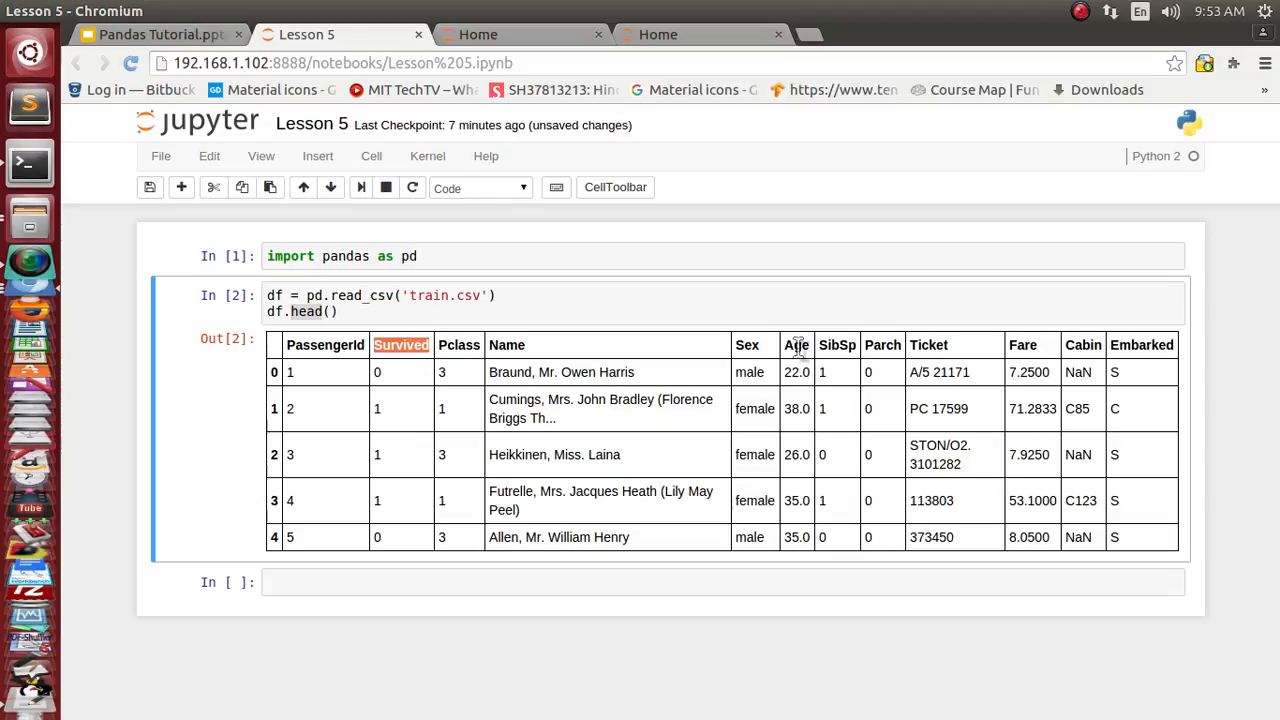
pyautogui.moveTo(856, 388)
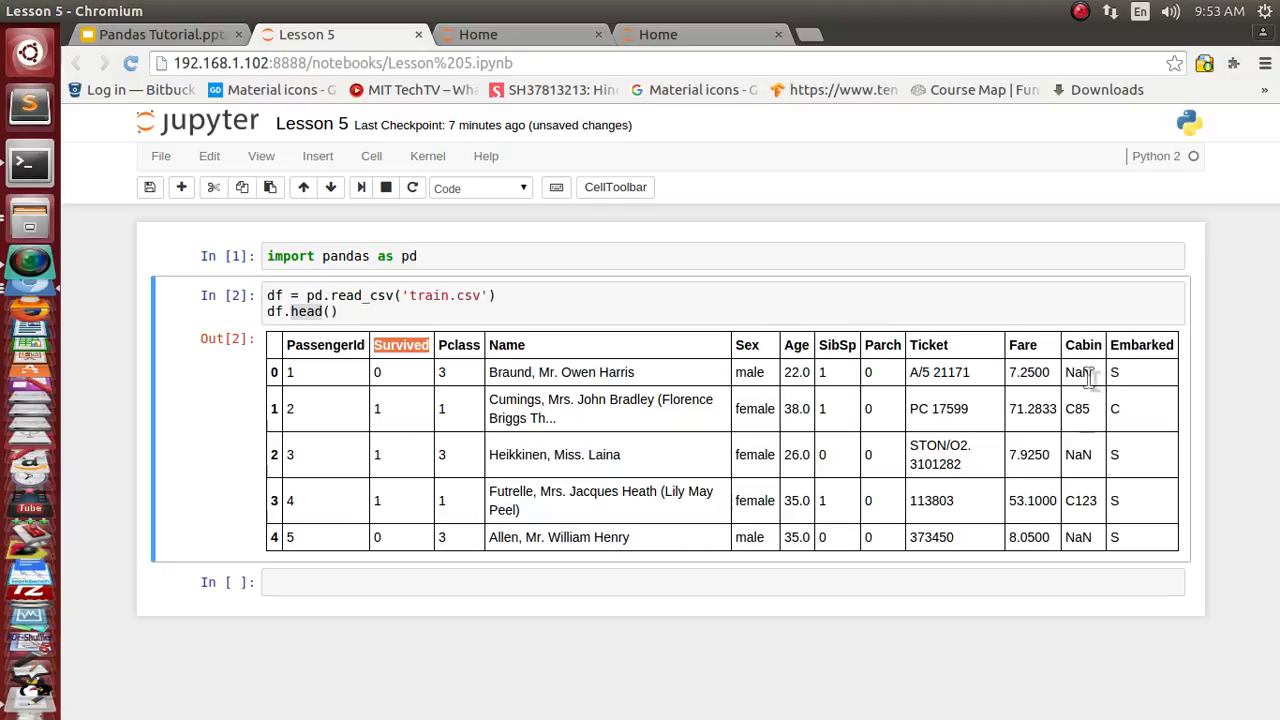
pyautogui.moveTo(1084, 376)
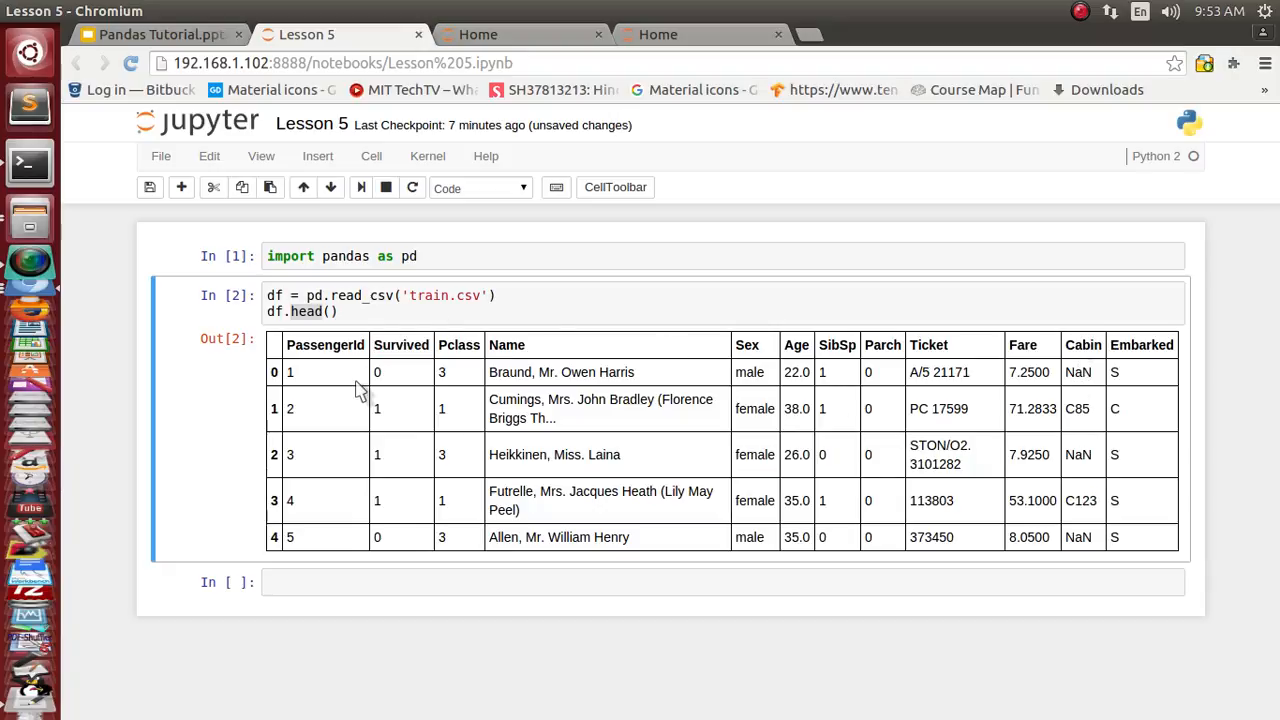
# Step: Highlight part of the head() table of the first five passenger rows
pyautogui.moveTo(320, 372); pyautogui.dragTo(590, 454)
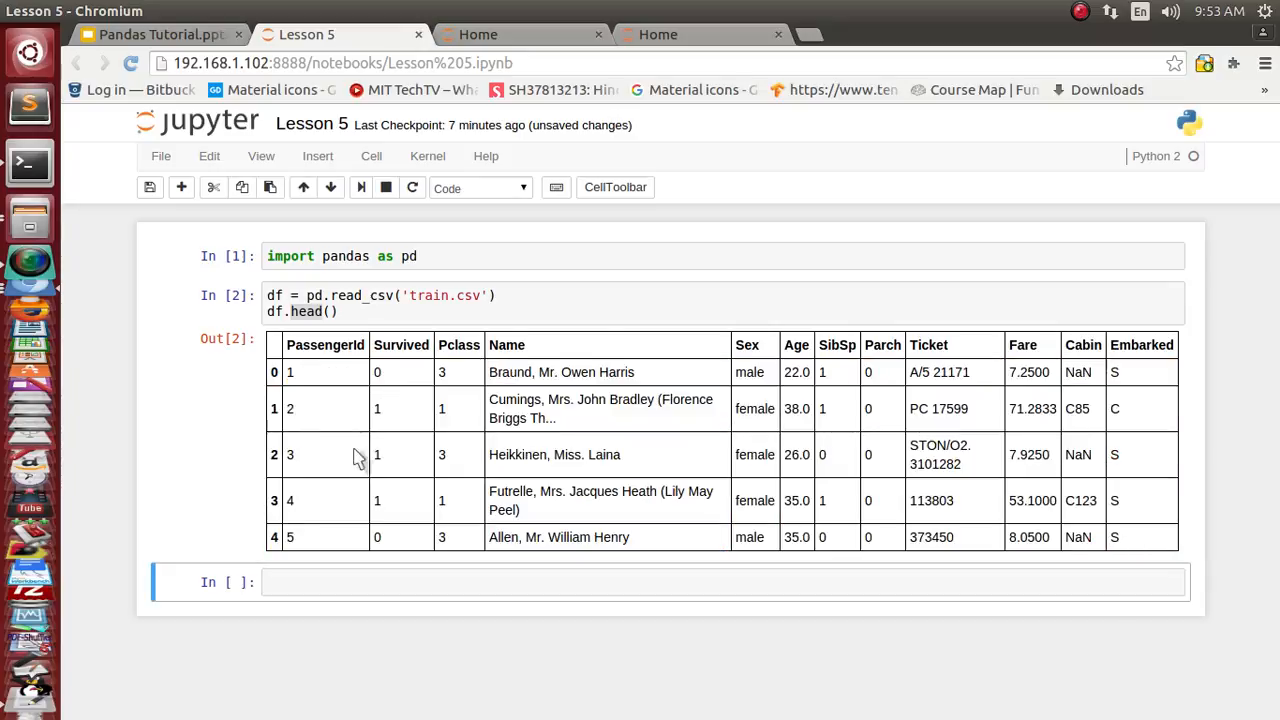
pyautogui.click(400, 582)
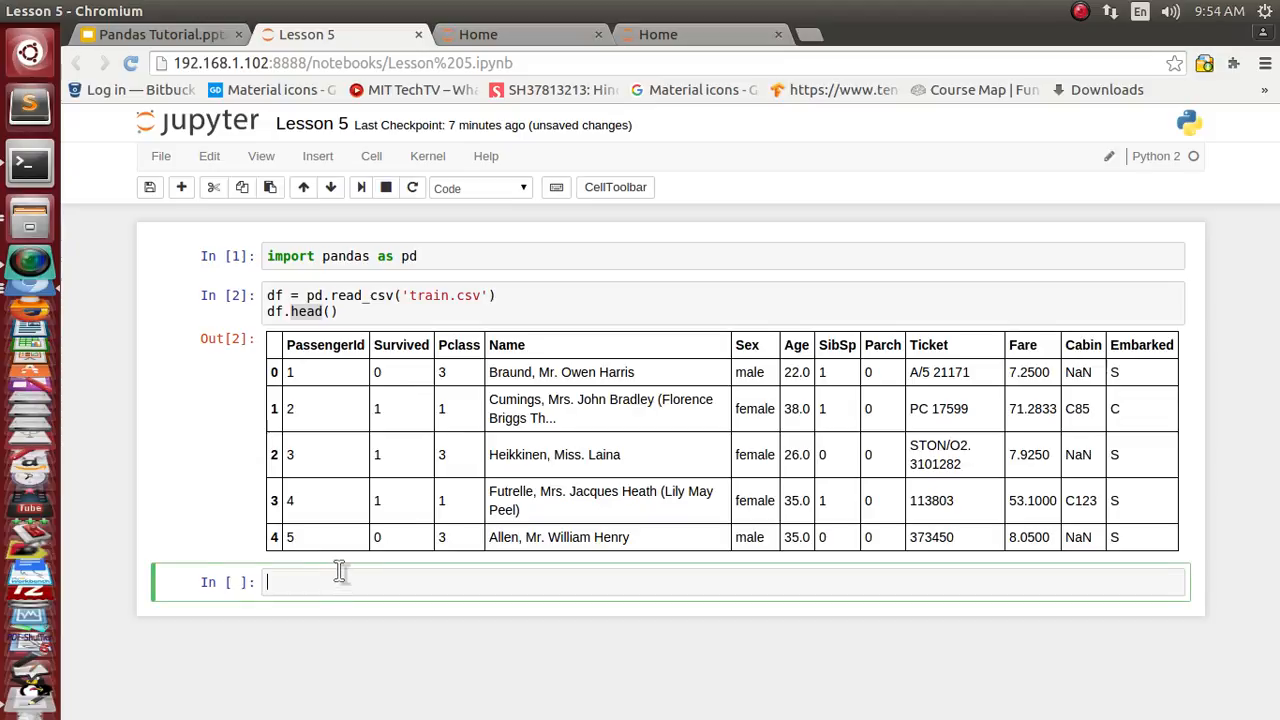
pyautogui.write('d')
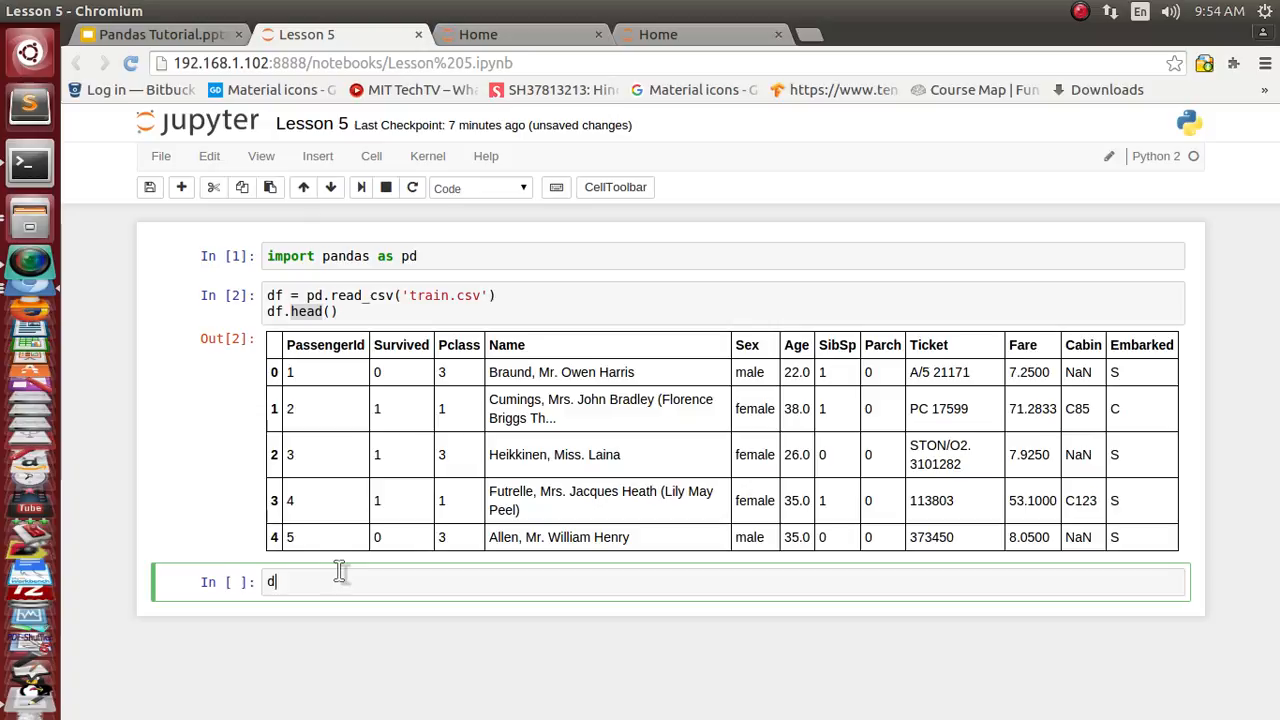
pyautogui.write('f.')
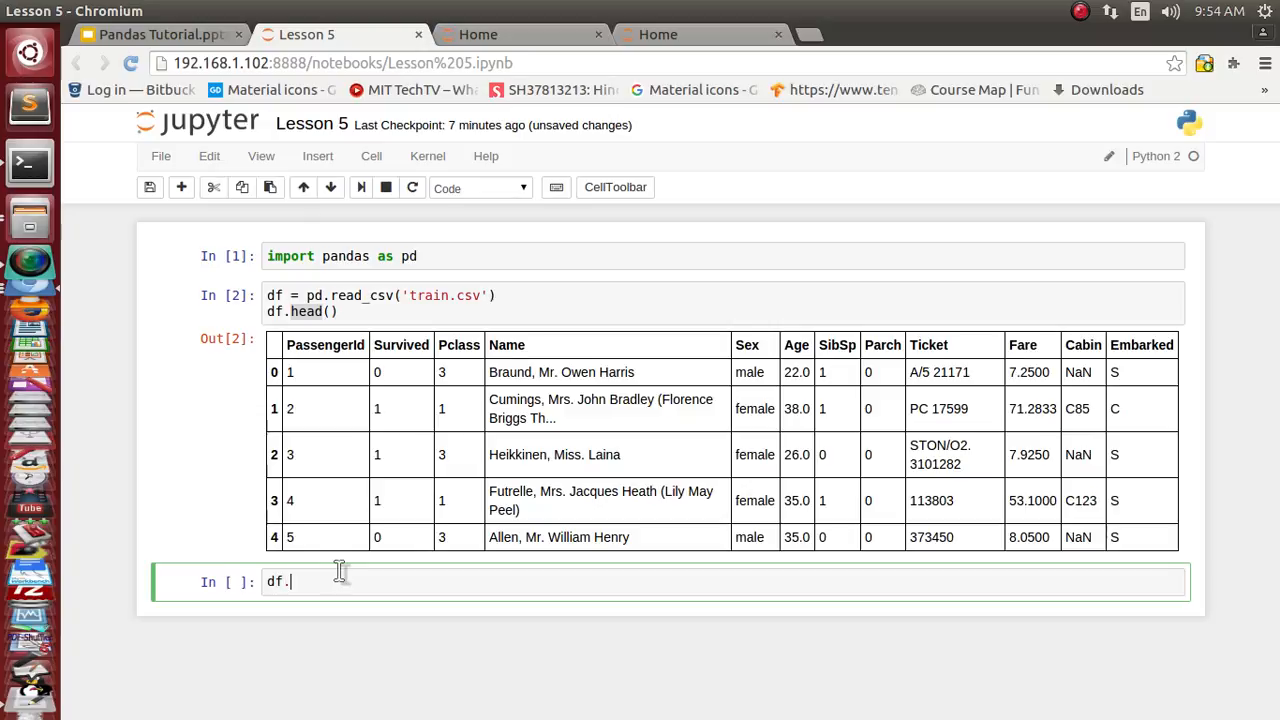
pyautogui.write('describe')
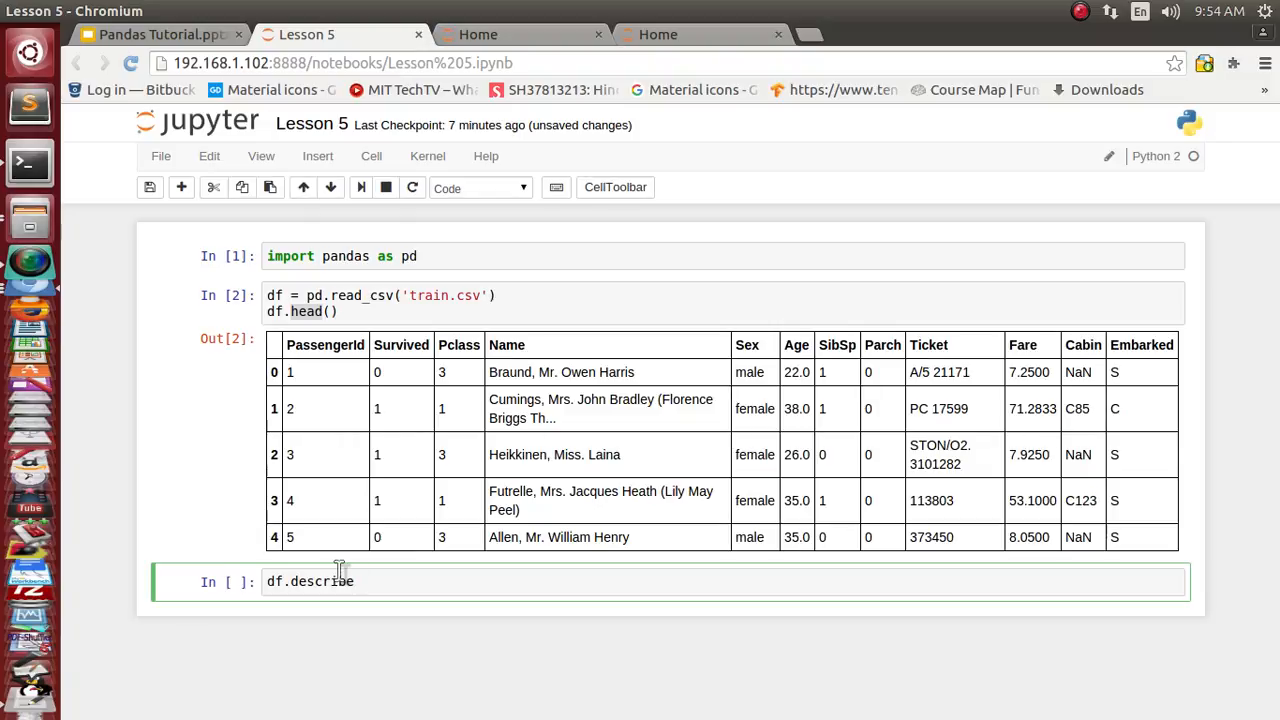
pyautogui.write('()')
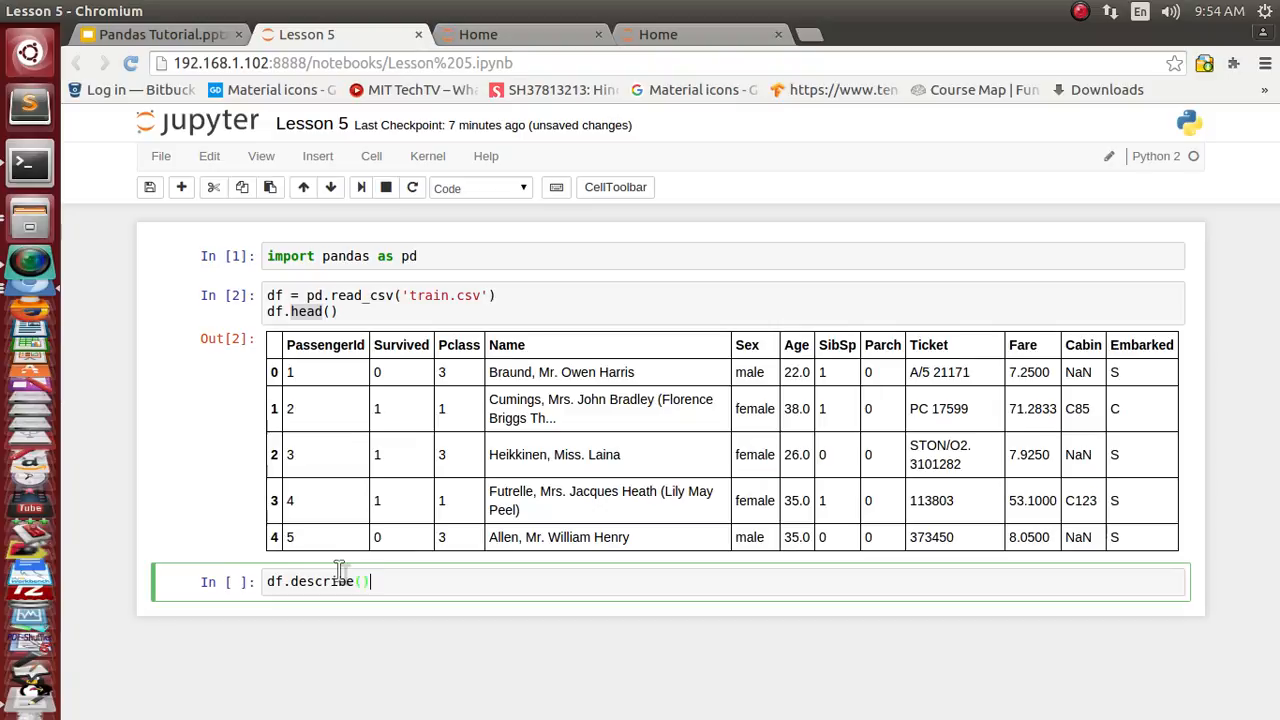
pyautogui.press('shift+enter')
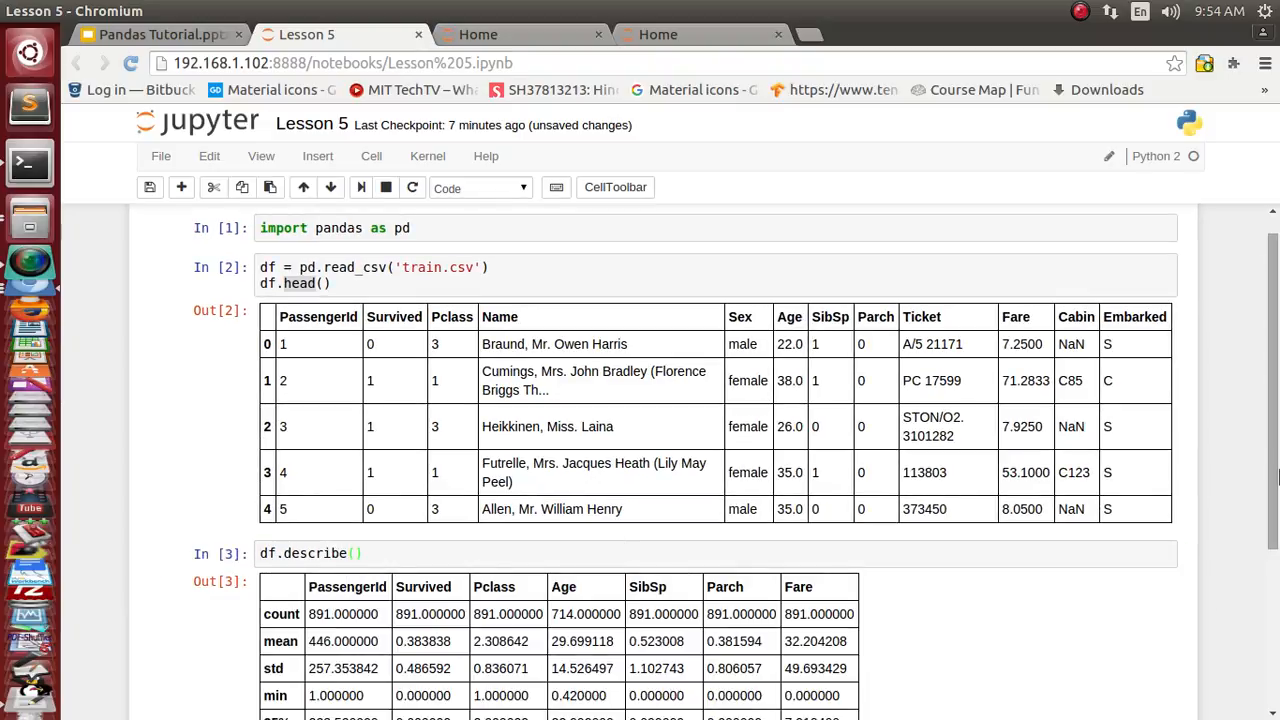
pyautogui.scroll(-3)
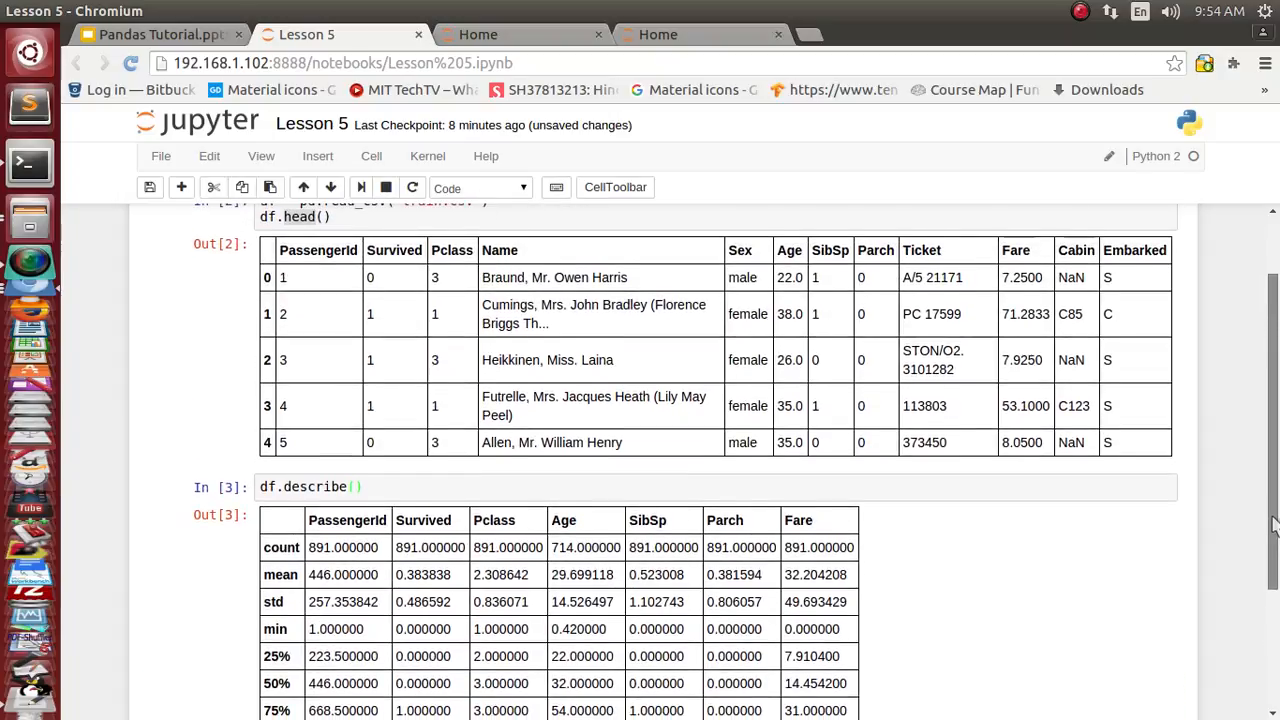
pyautogui.scroll(-3)
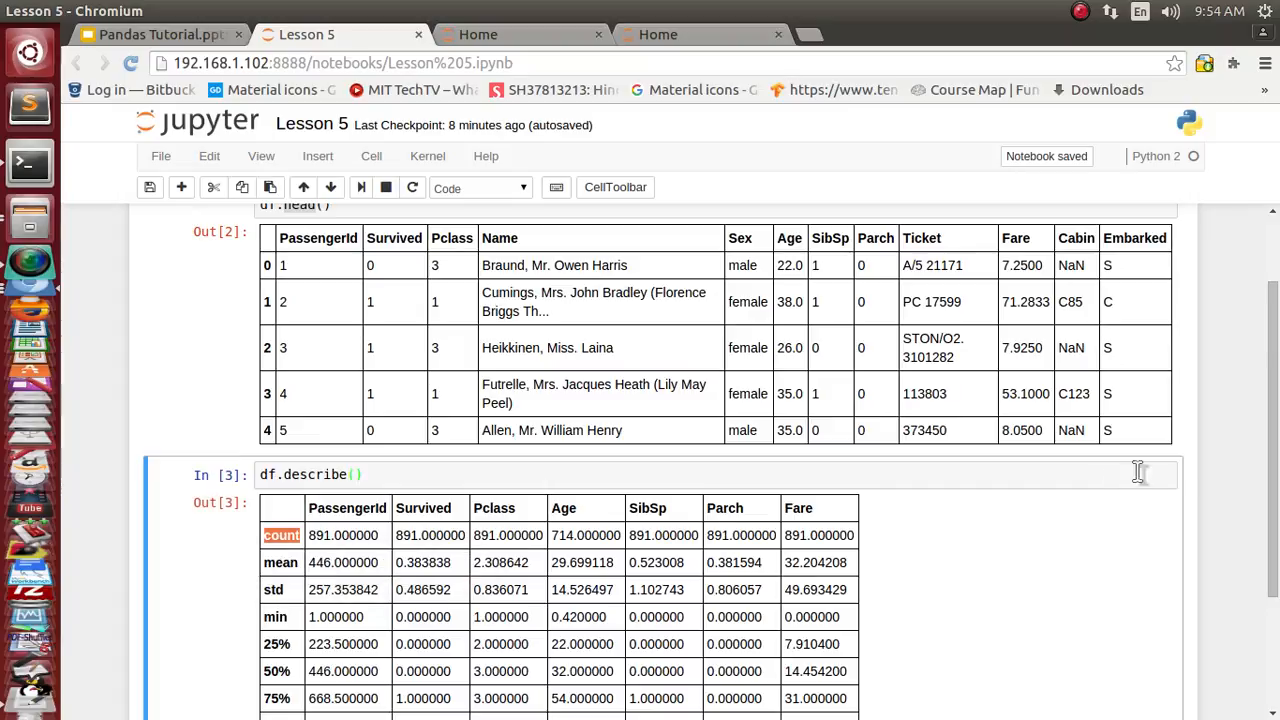
pyautogui.scroll(-3)
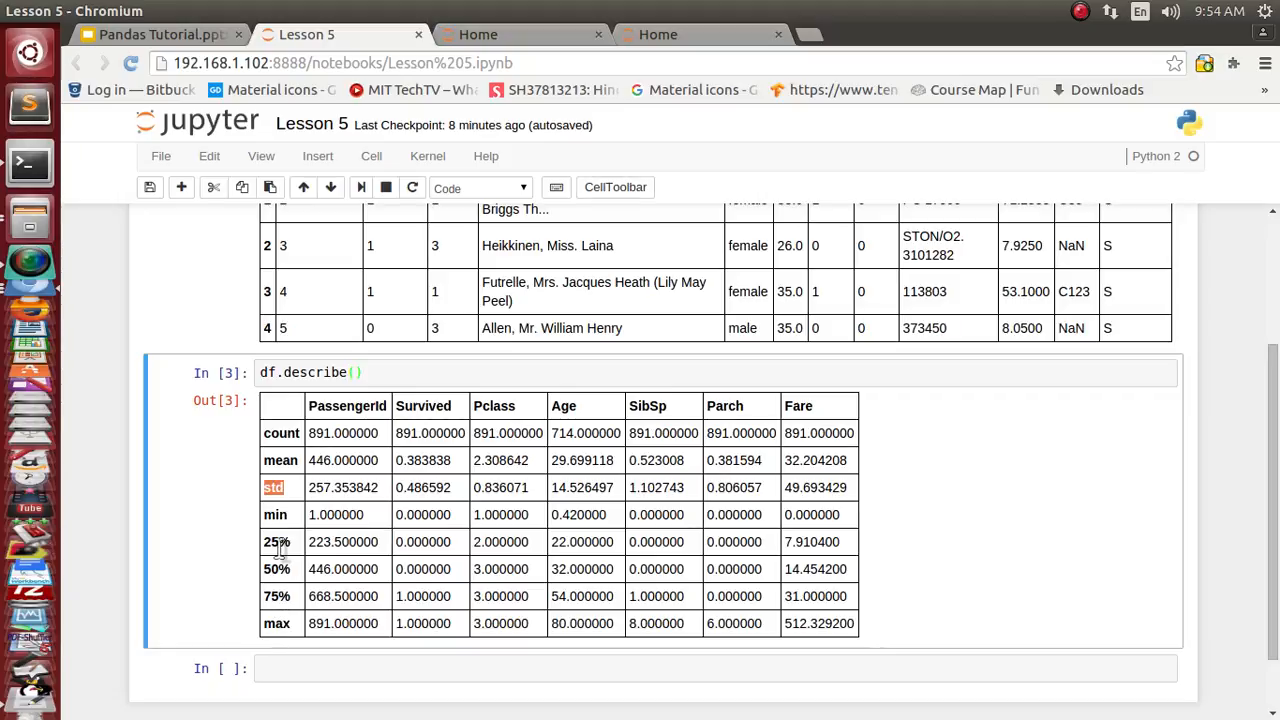
pyautogui.moveTo(358, 568)
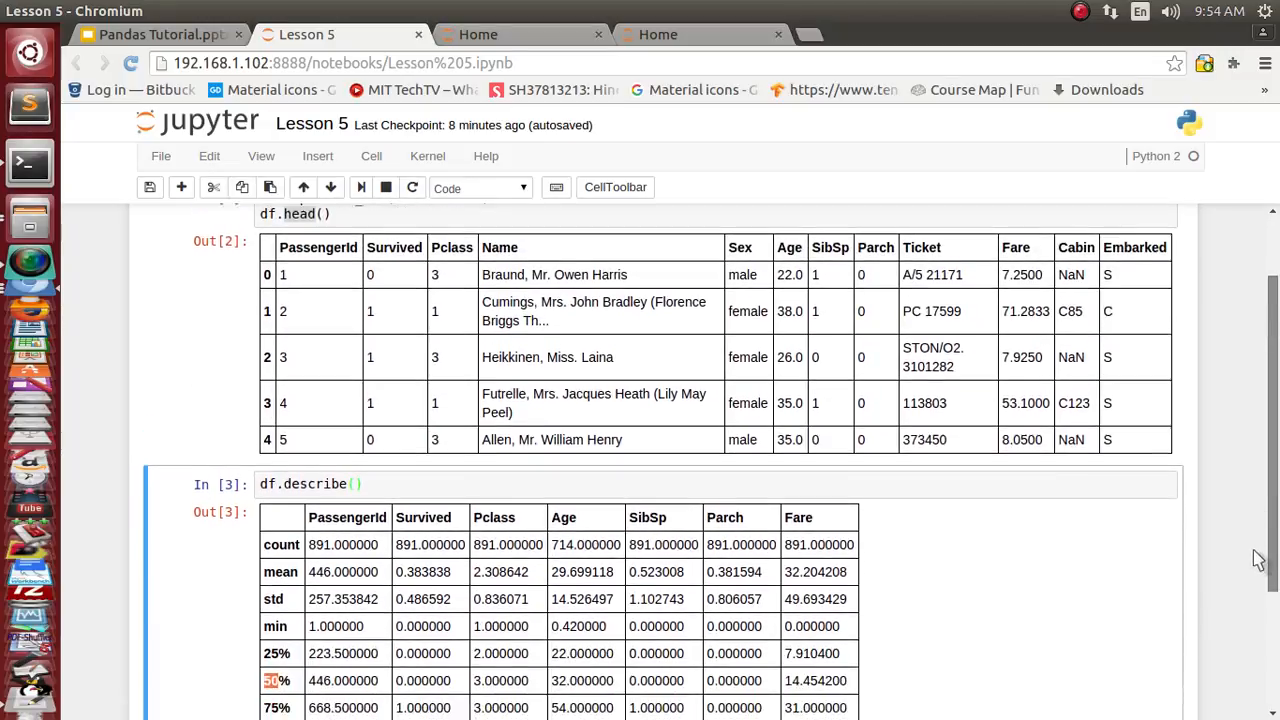
pyautogui.scroll(-3)
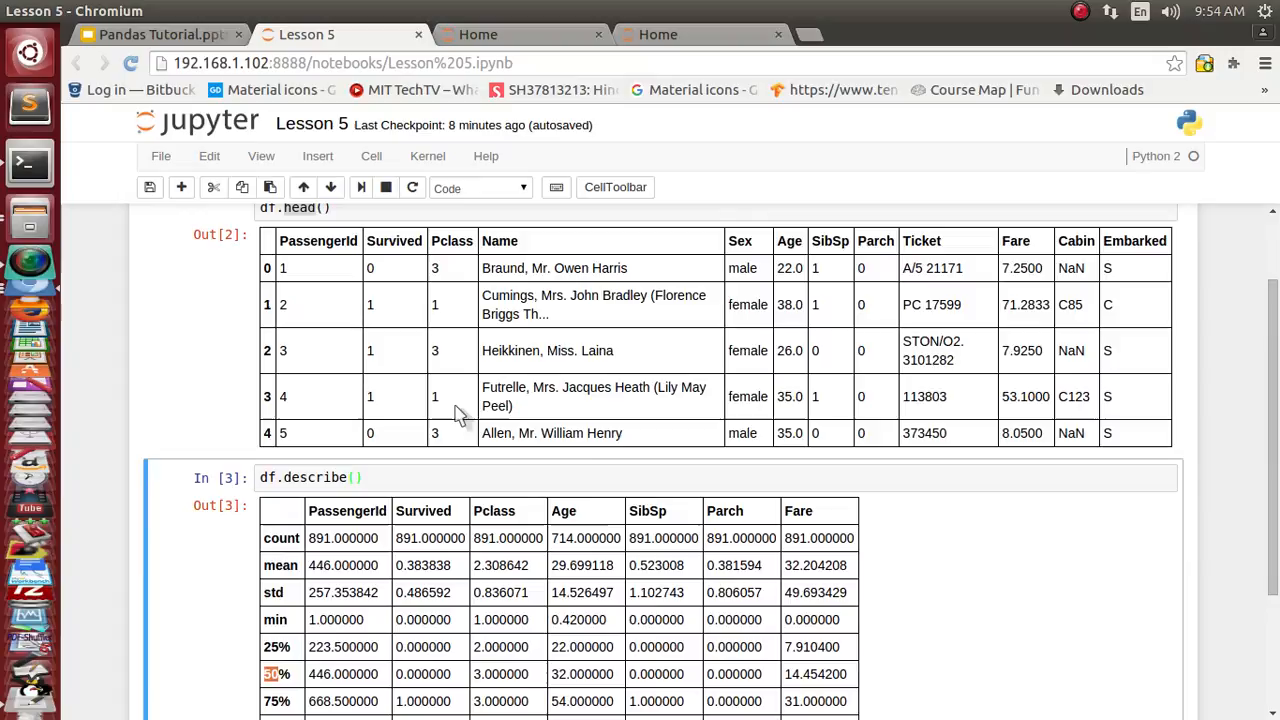
pyautogui.moveTo(716, 540)
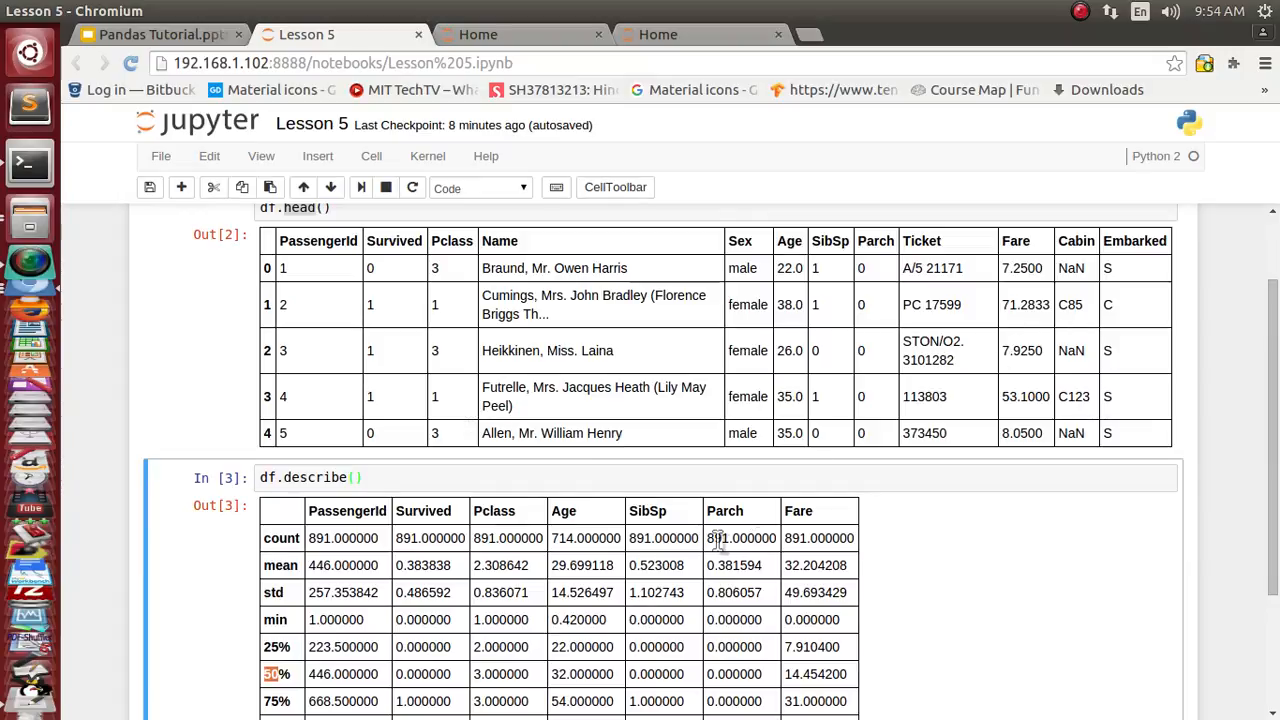
pyautogui.moveTo(808, 564)
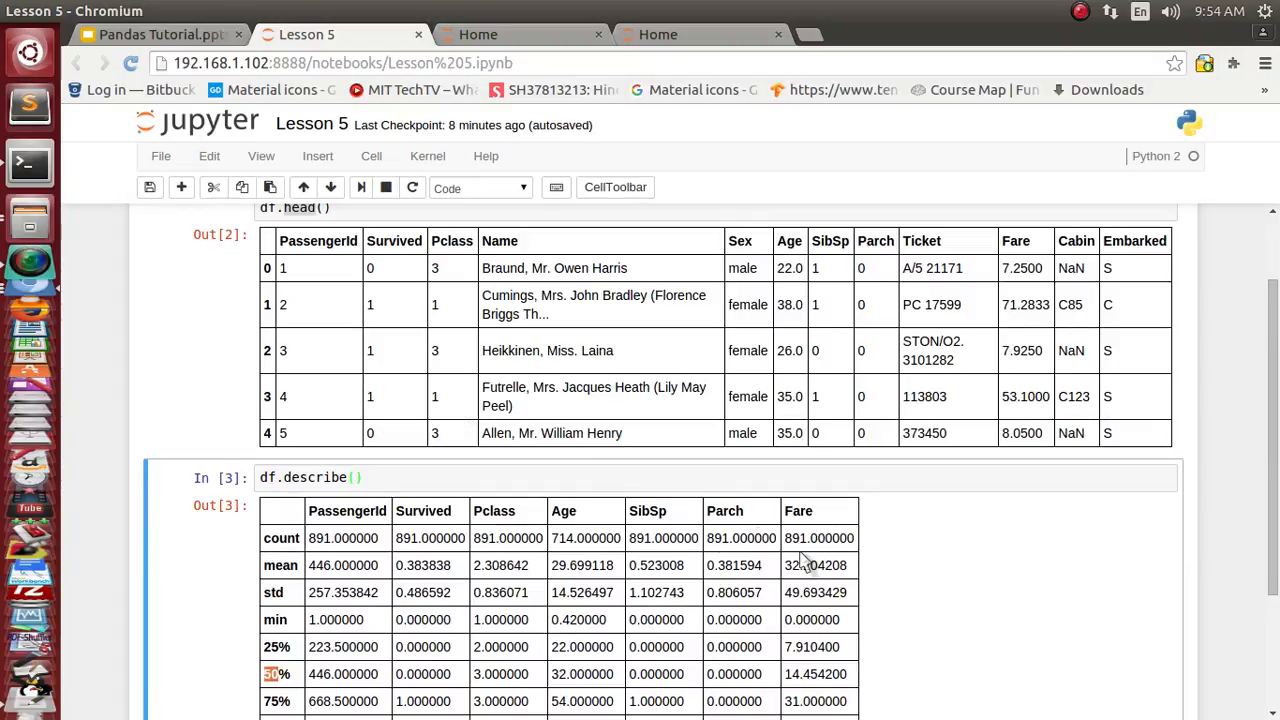
pyautogui.doubleClick(820, 538)
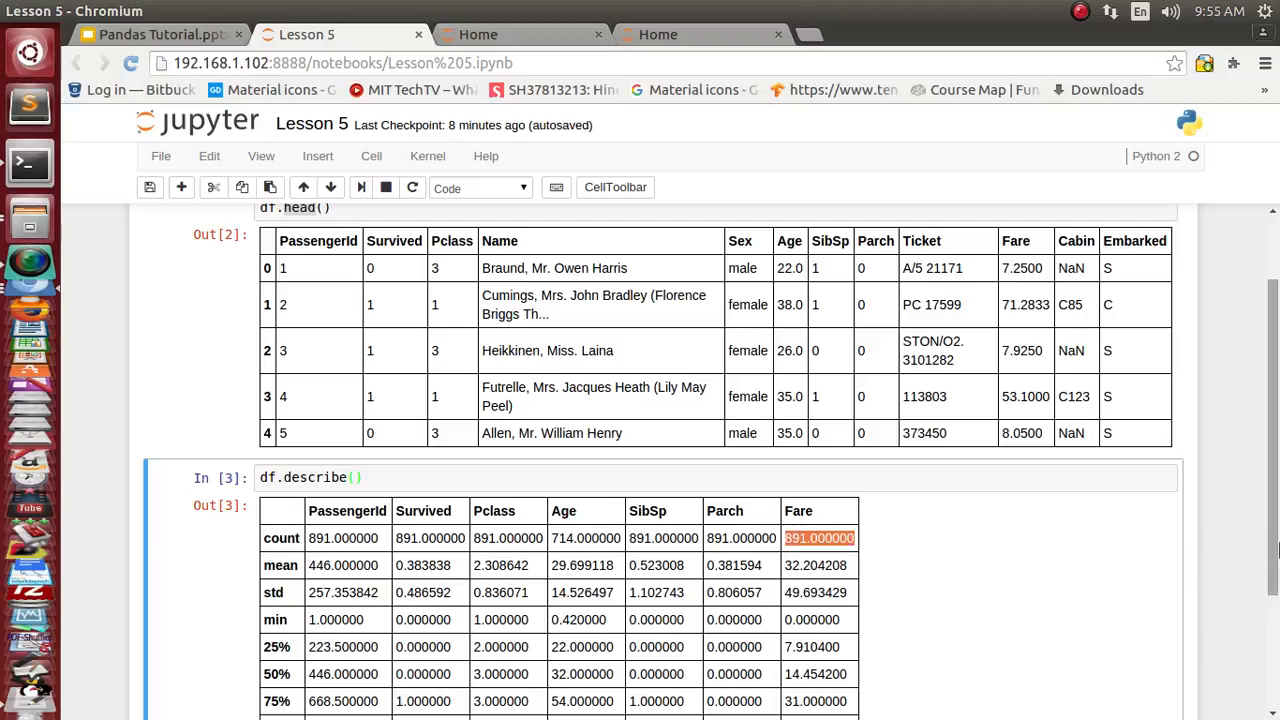
pyautogui.scroll(-3)
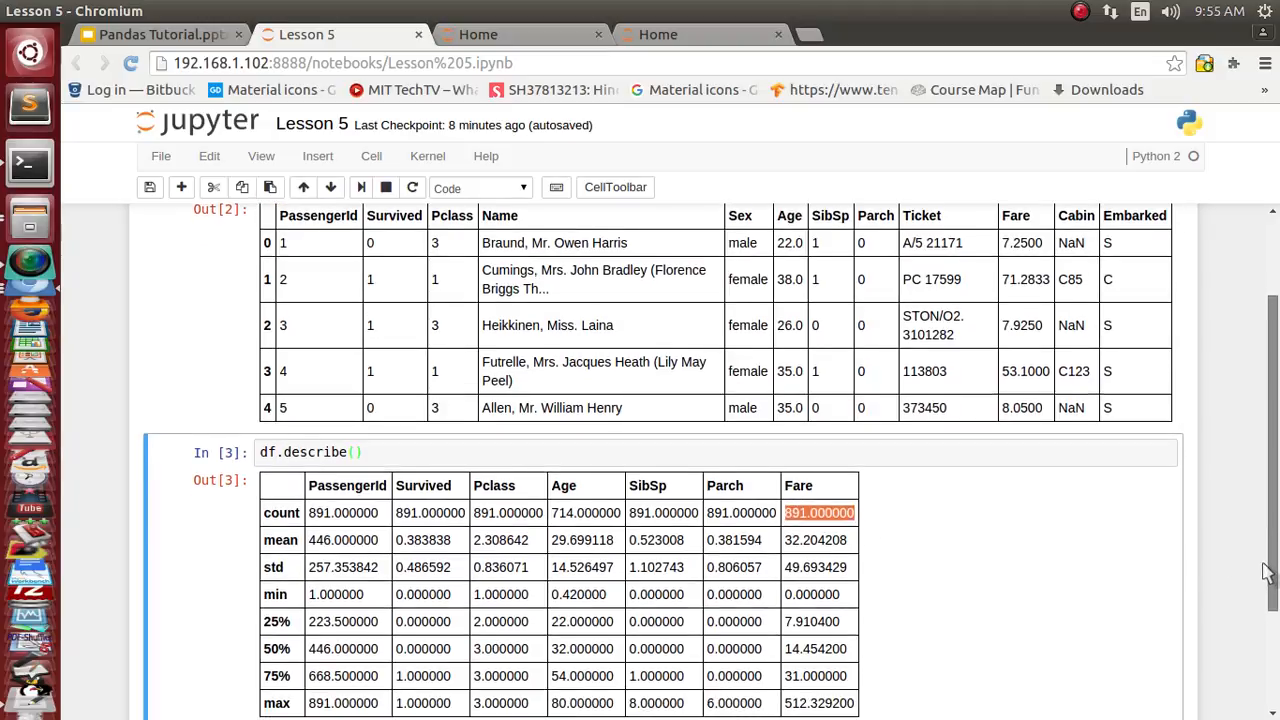
pyautogui.scroll(-3)
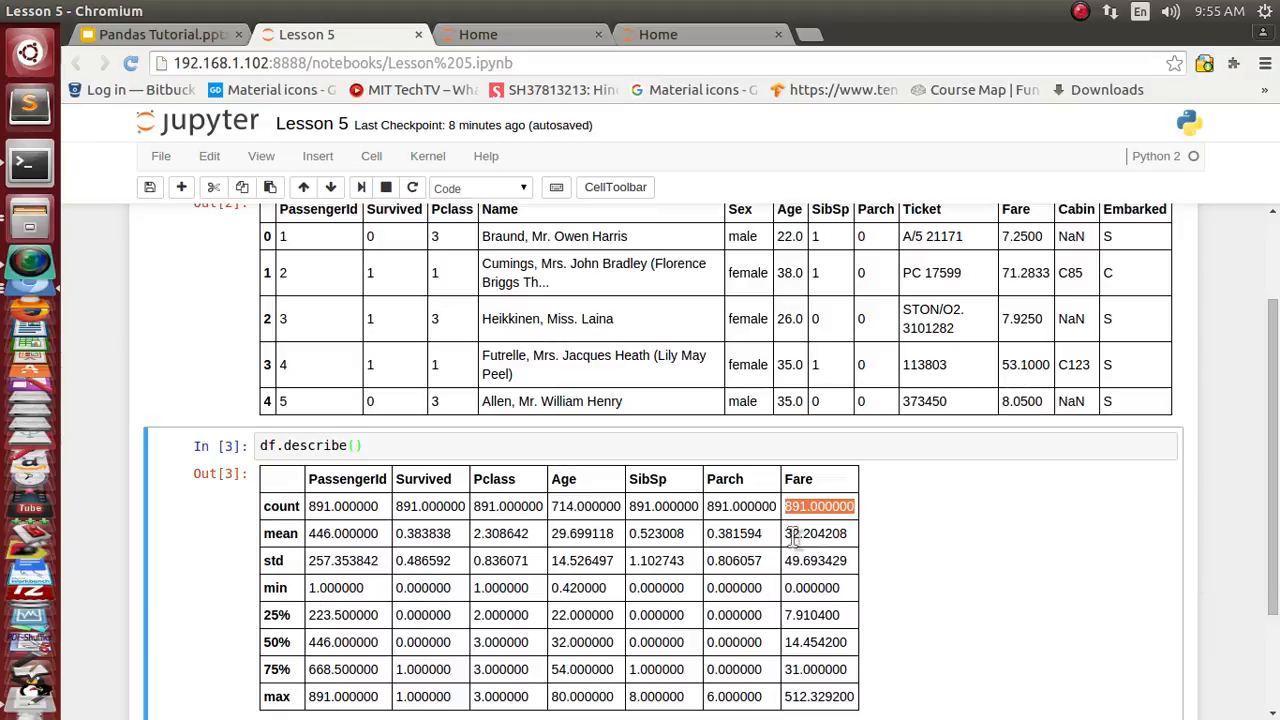
pyautogui.moveTo(810, 550)
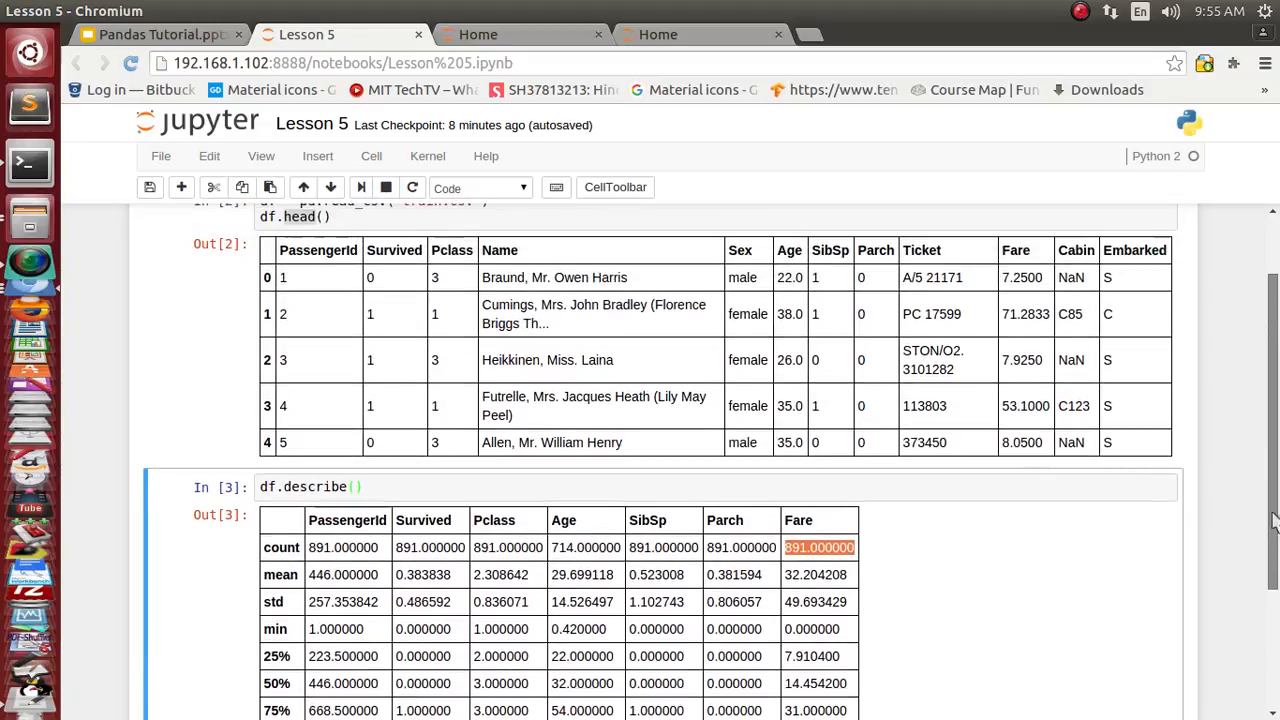
pyautogui.scroll(-3)
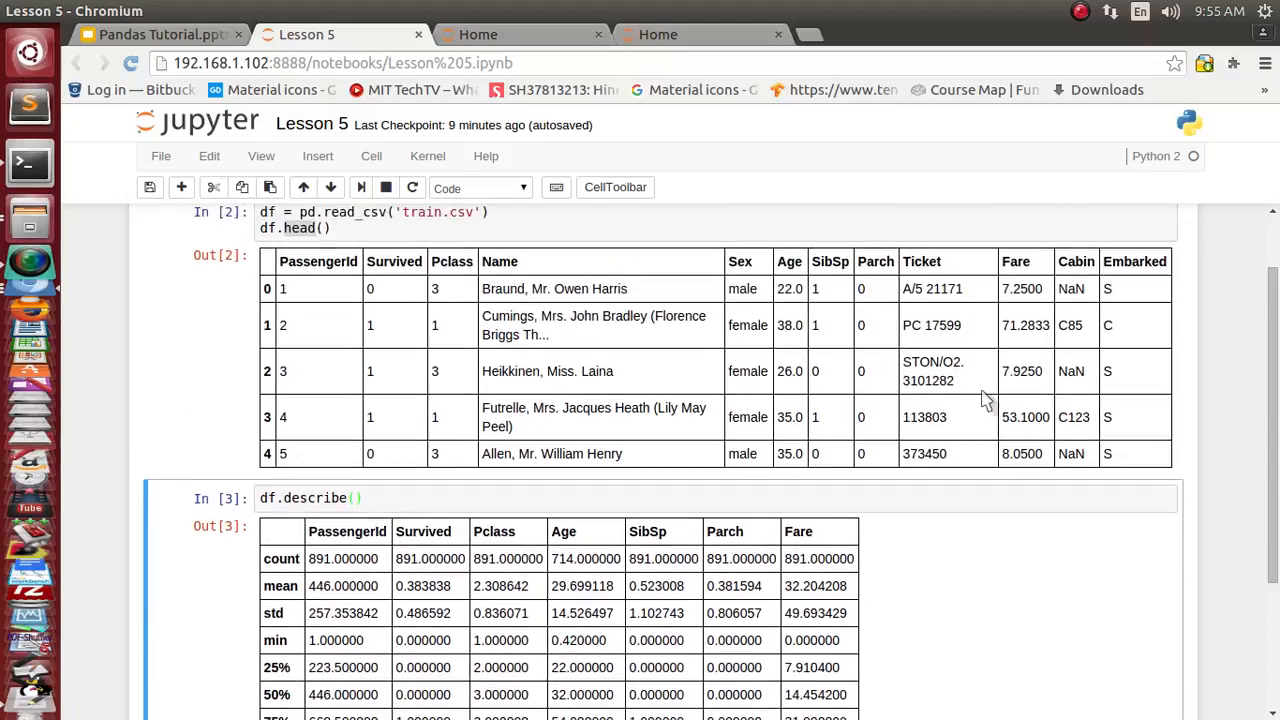
pyautogui.moveTo(548, 580)
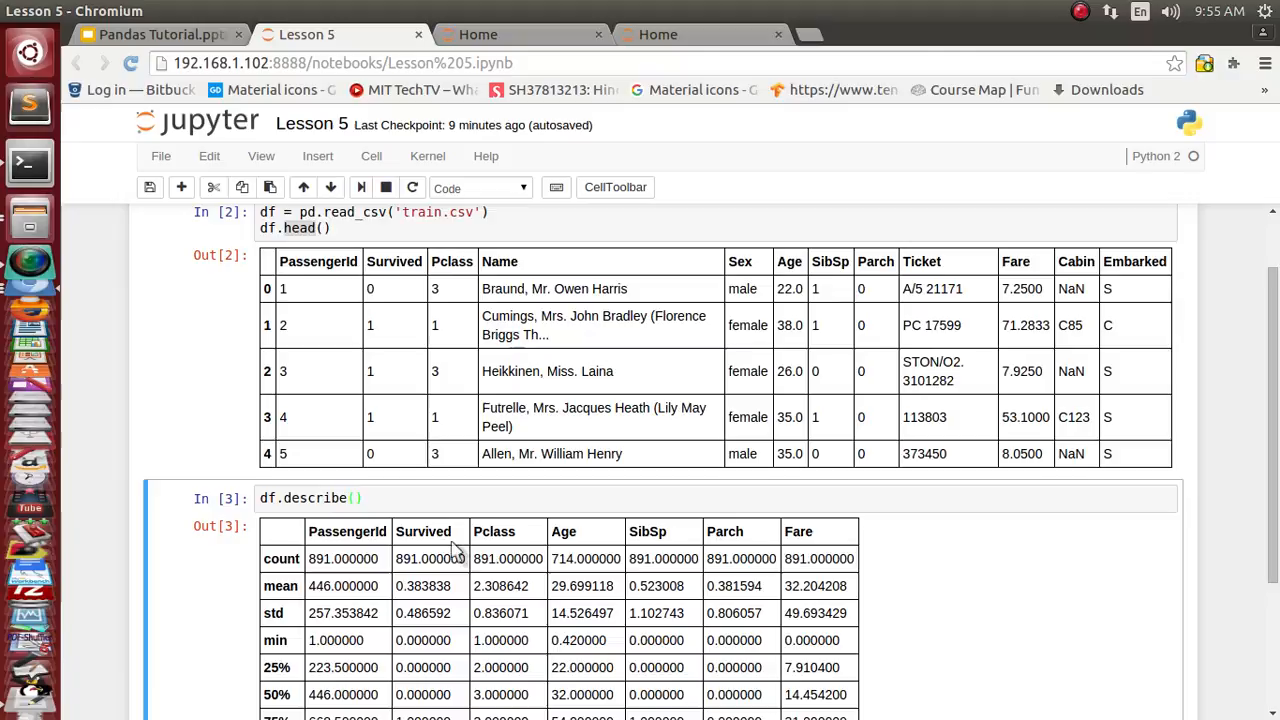
pyautogui.moveTo(496, 530)
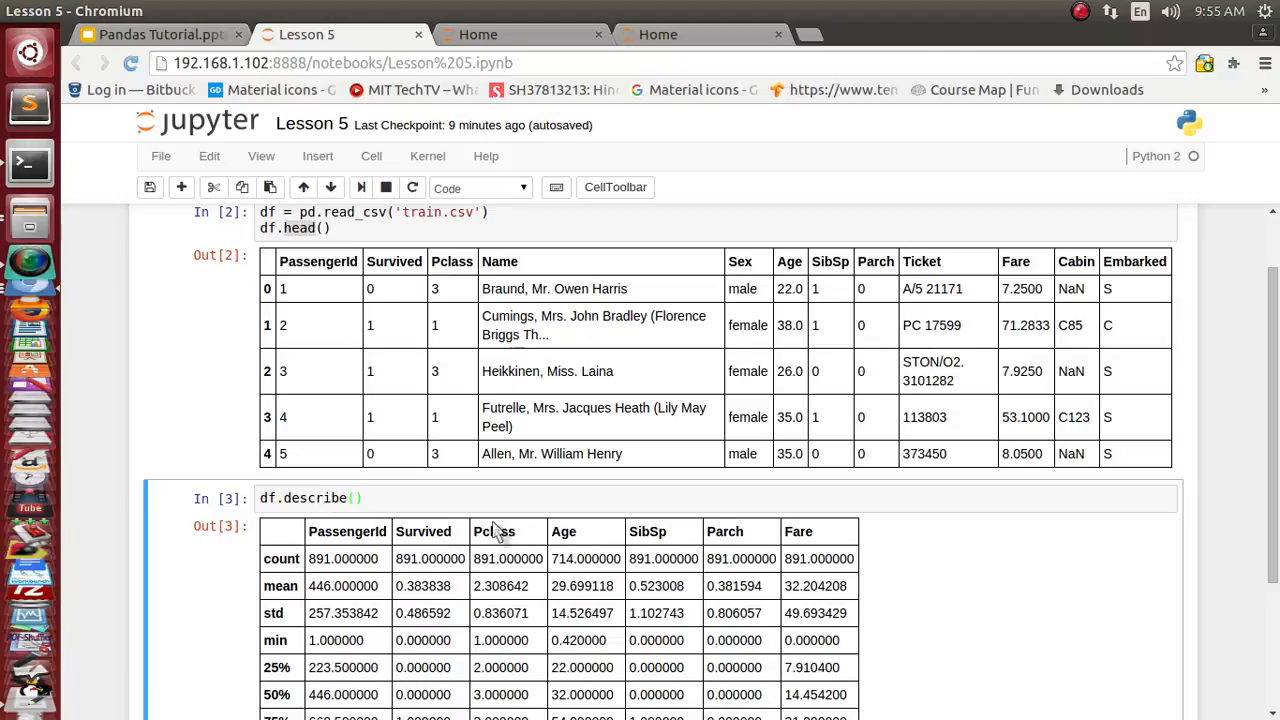
pyautogui.moveTo(752, 288)
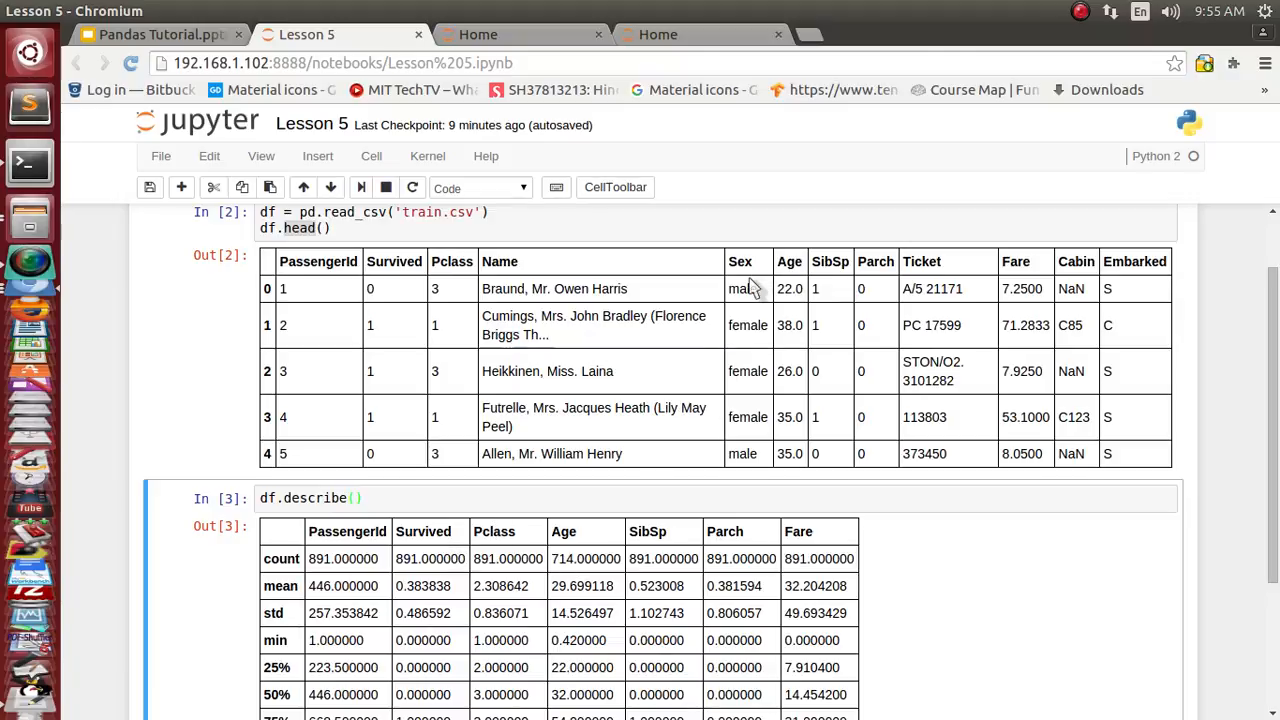
pyautogui.moveTo(810, 390)
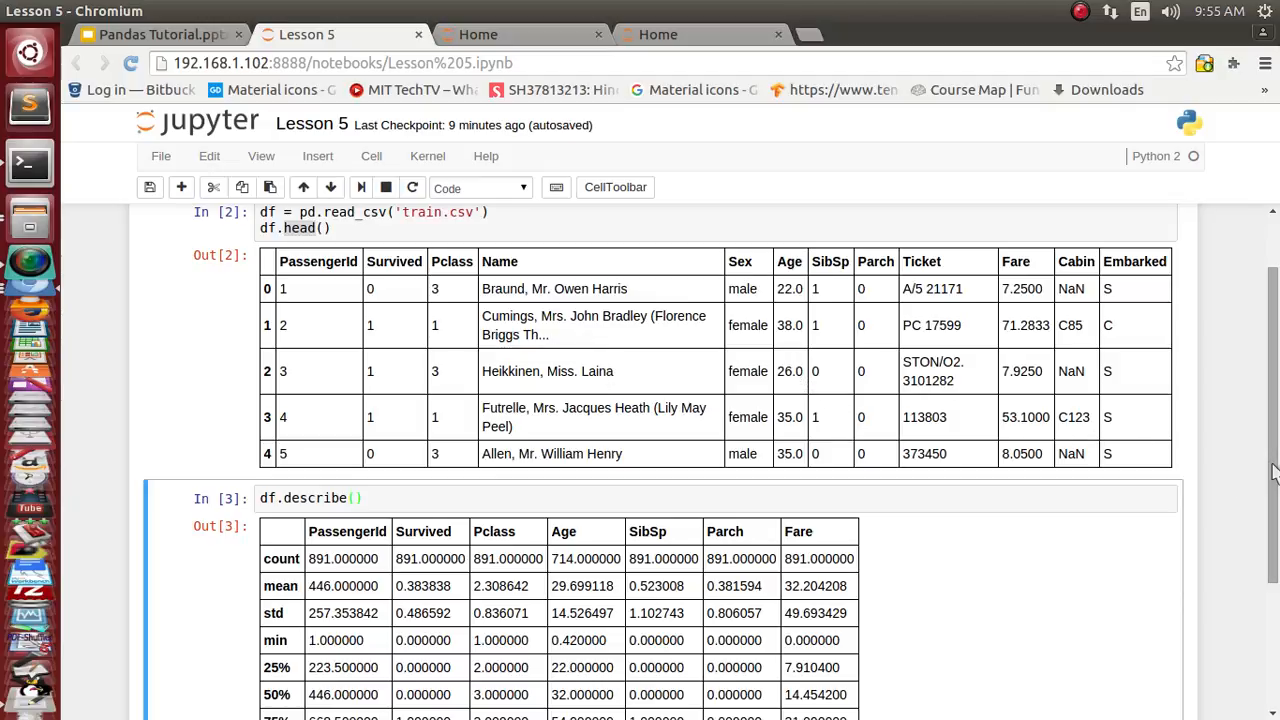
pyautogui.scroll(-3)
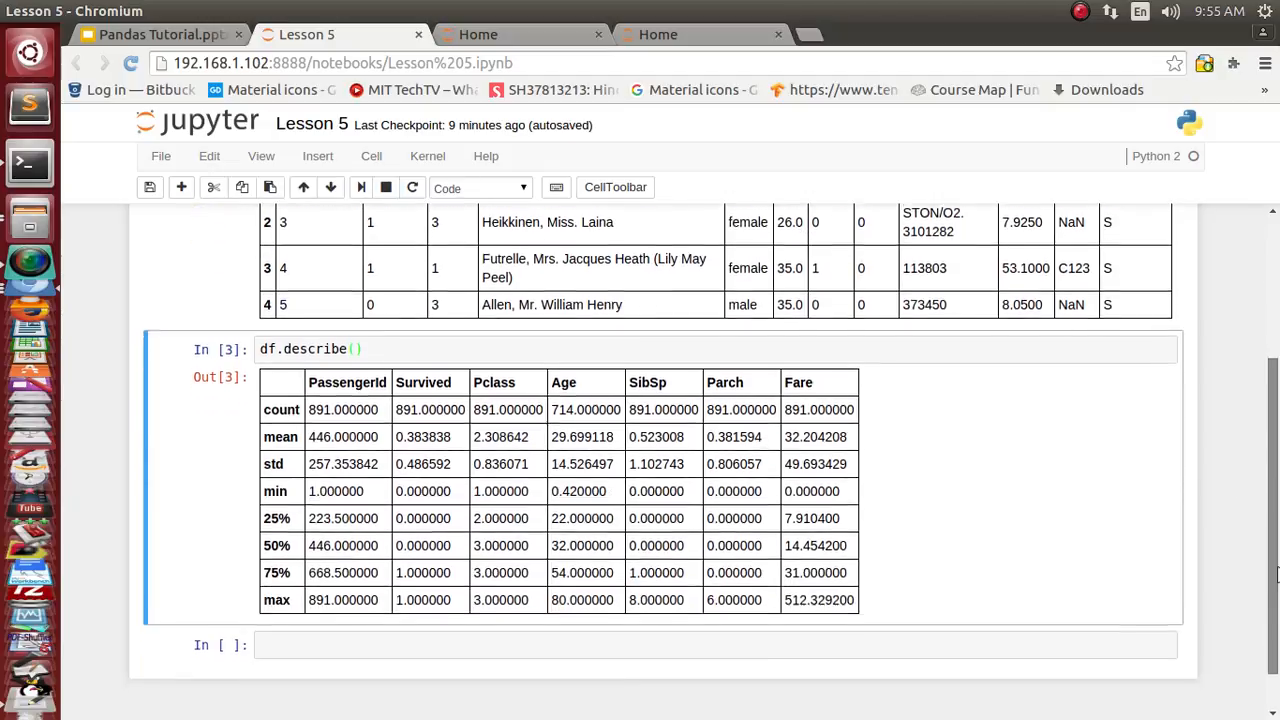
pyautogui.scroll(-3)
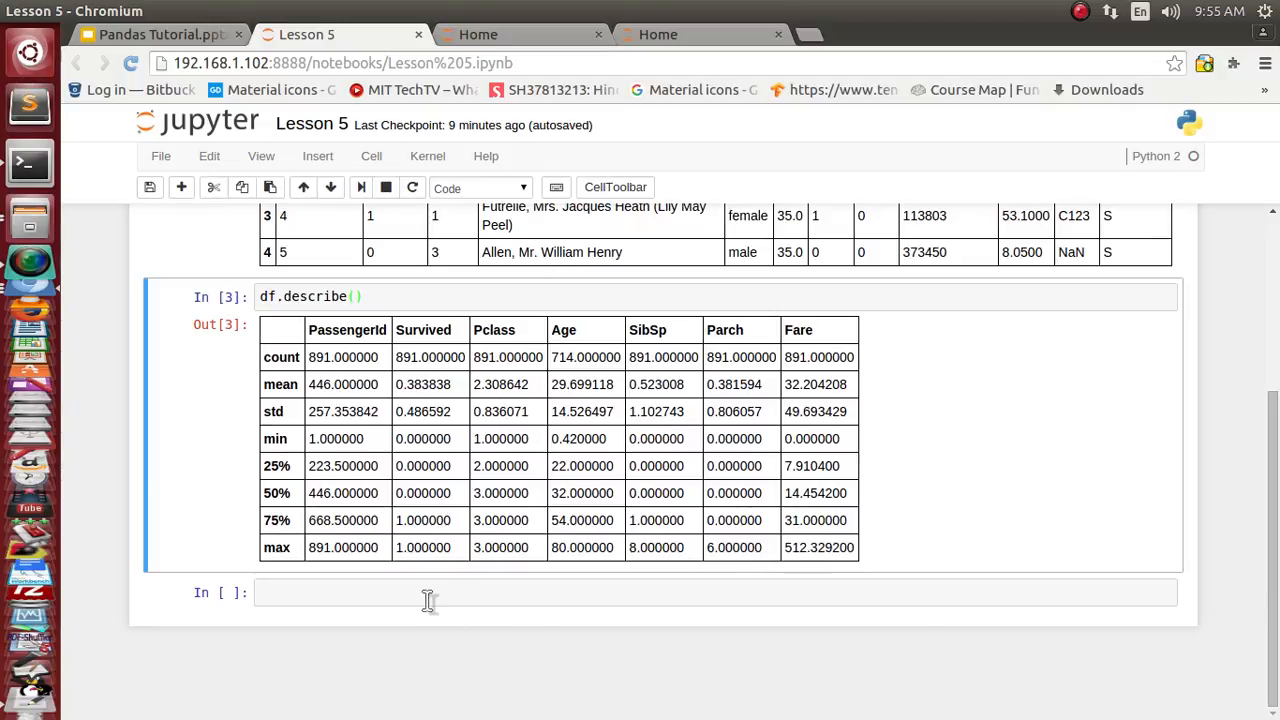
# Step: Run df.dtypes to list each column's type: int64, float64 and object
pyautogui.write('df.dtypes')
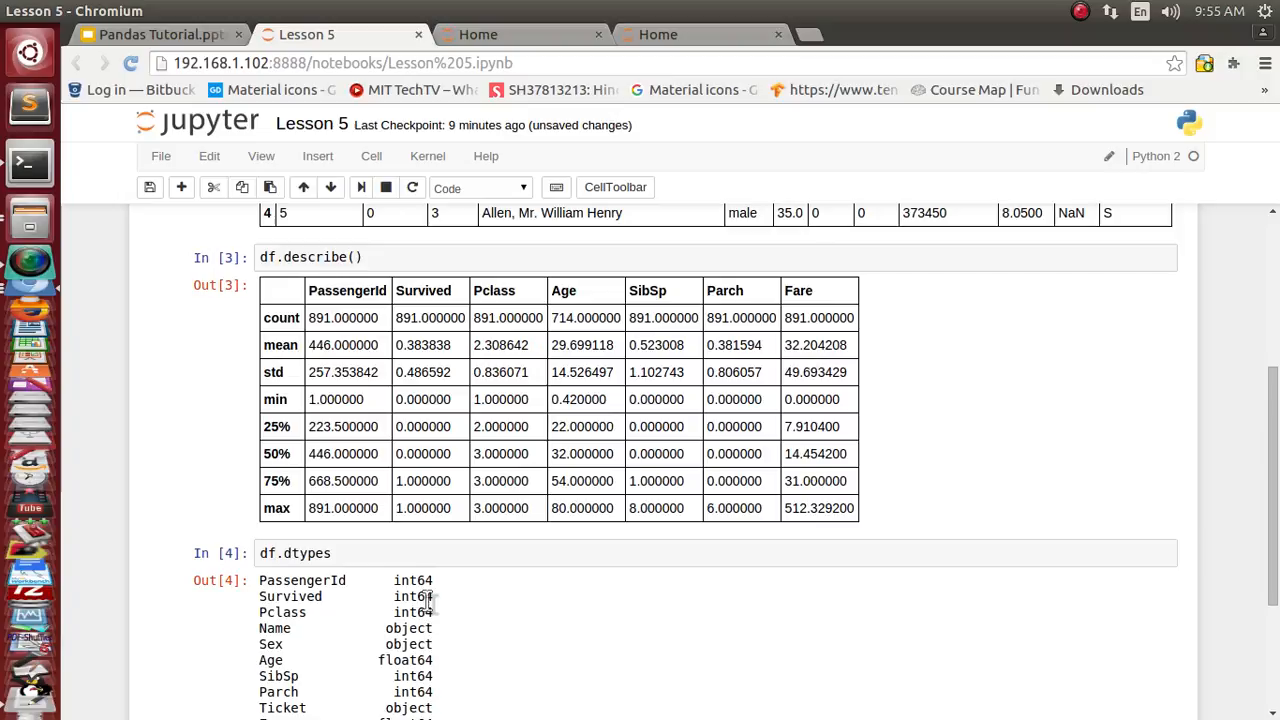
pyautogui.scroll(-3)
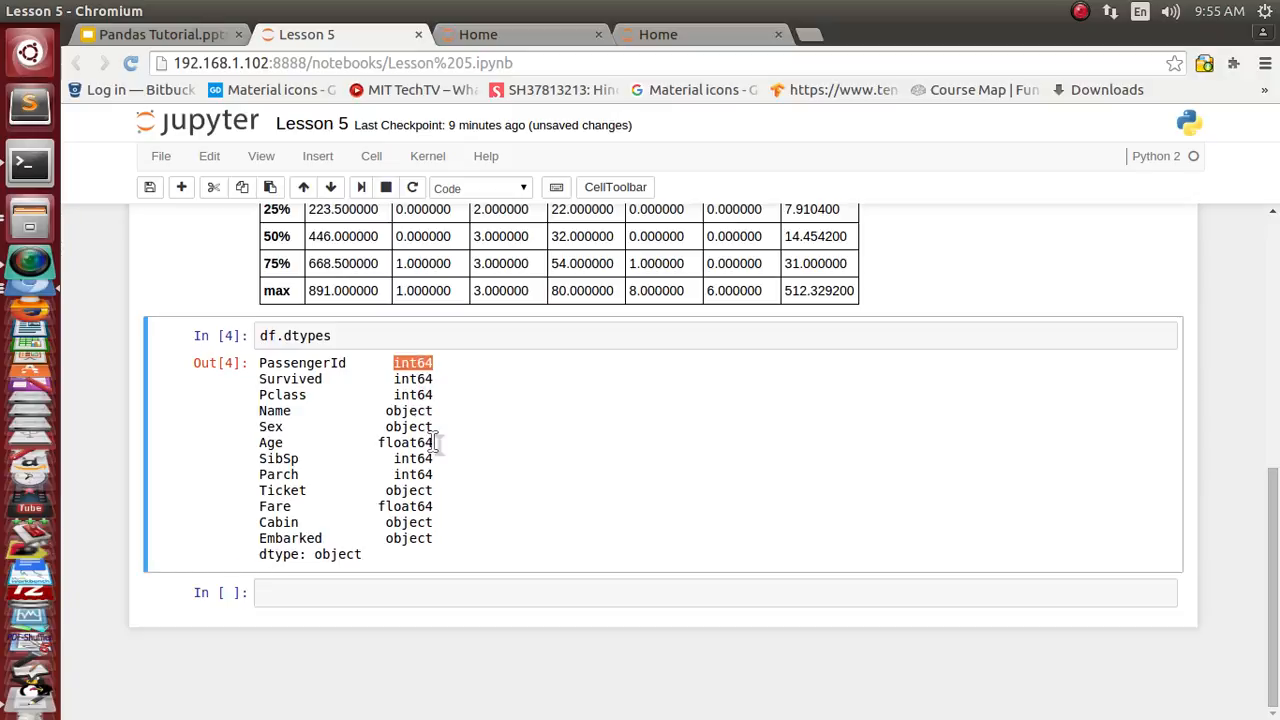
pyautogui.moveTo(292, 440)
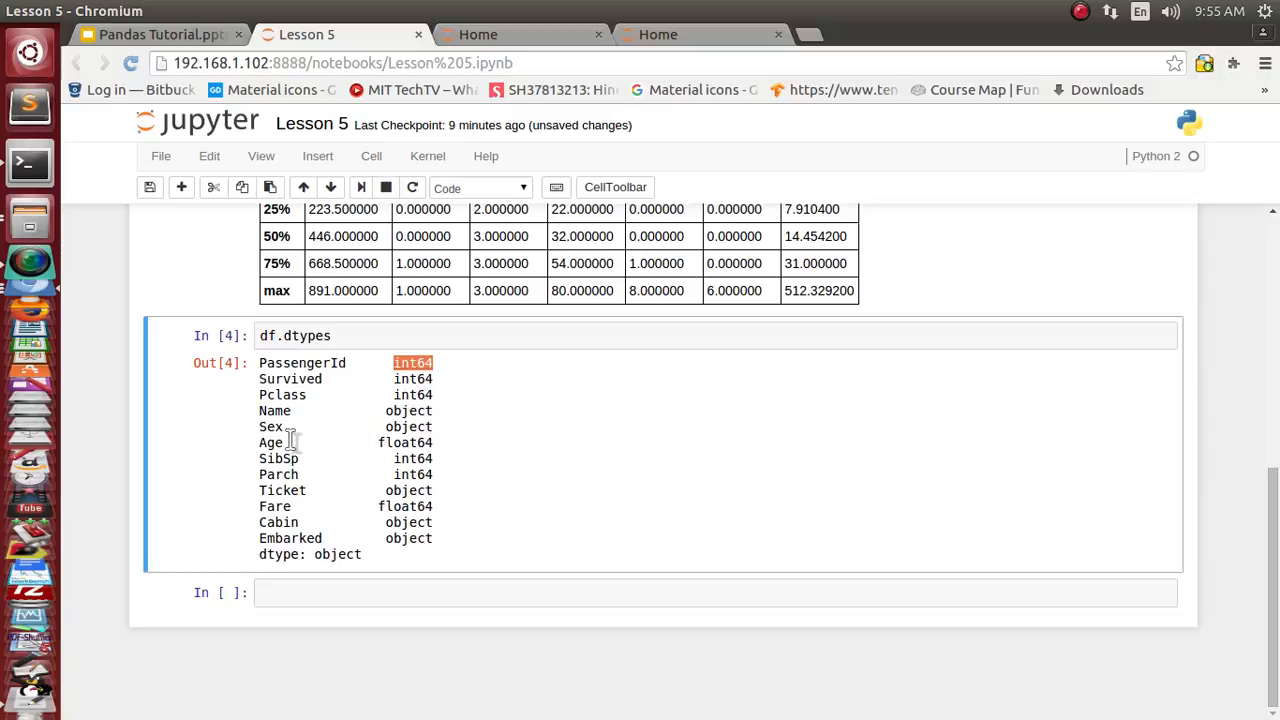
pyautogui.moveTo(418, 428)
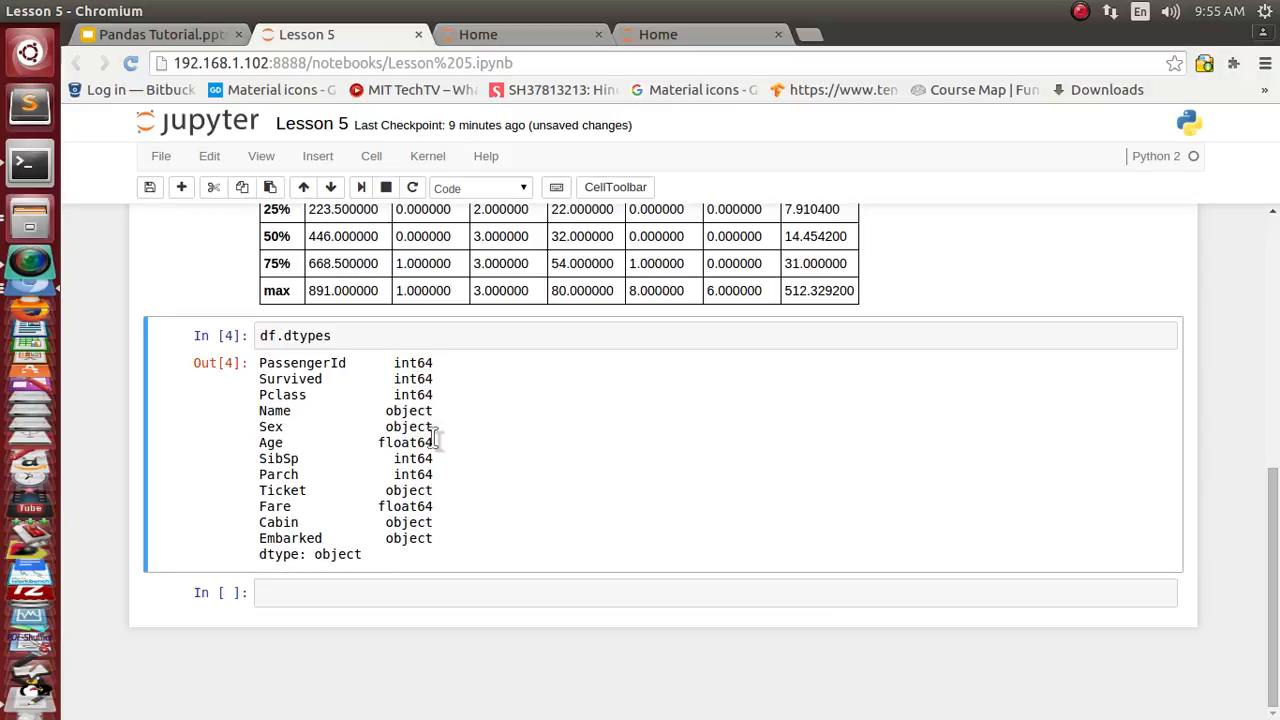
pyautogui.moveTo(388, 450)
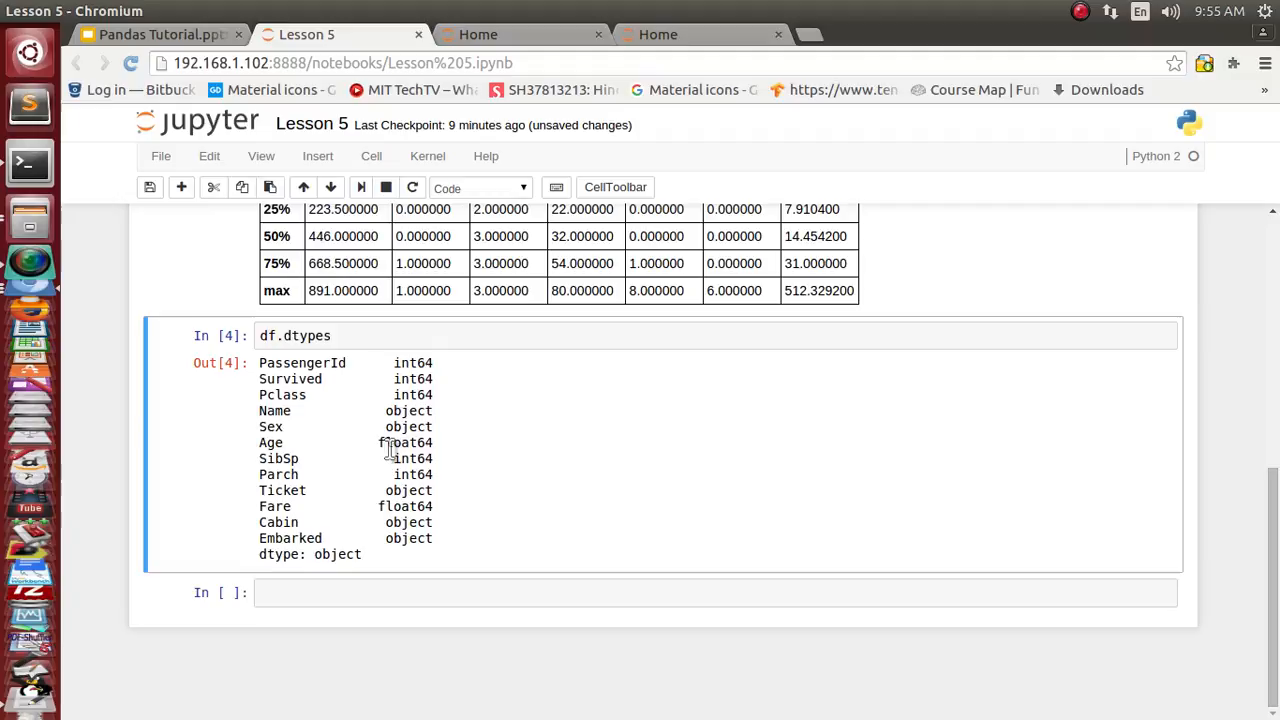
pyautogui.doubleClick(404, 442)
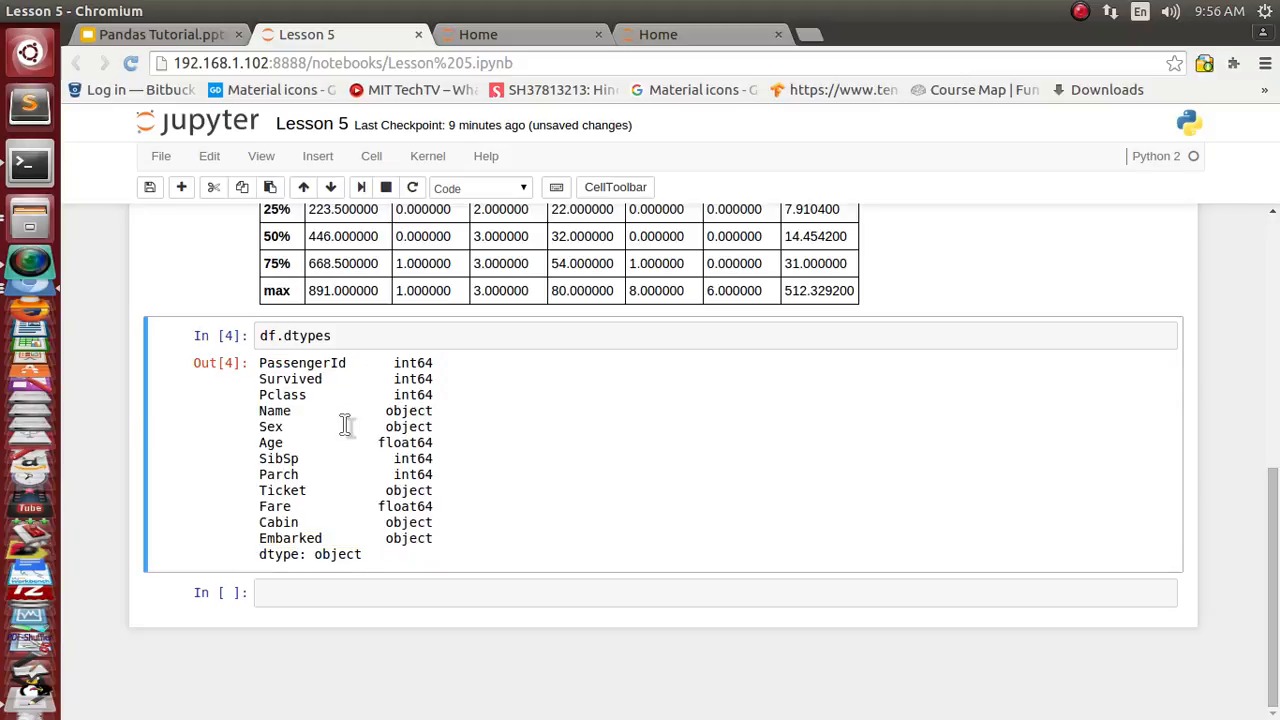
pyautogui.moveTo(344, 588)
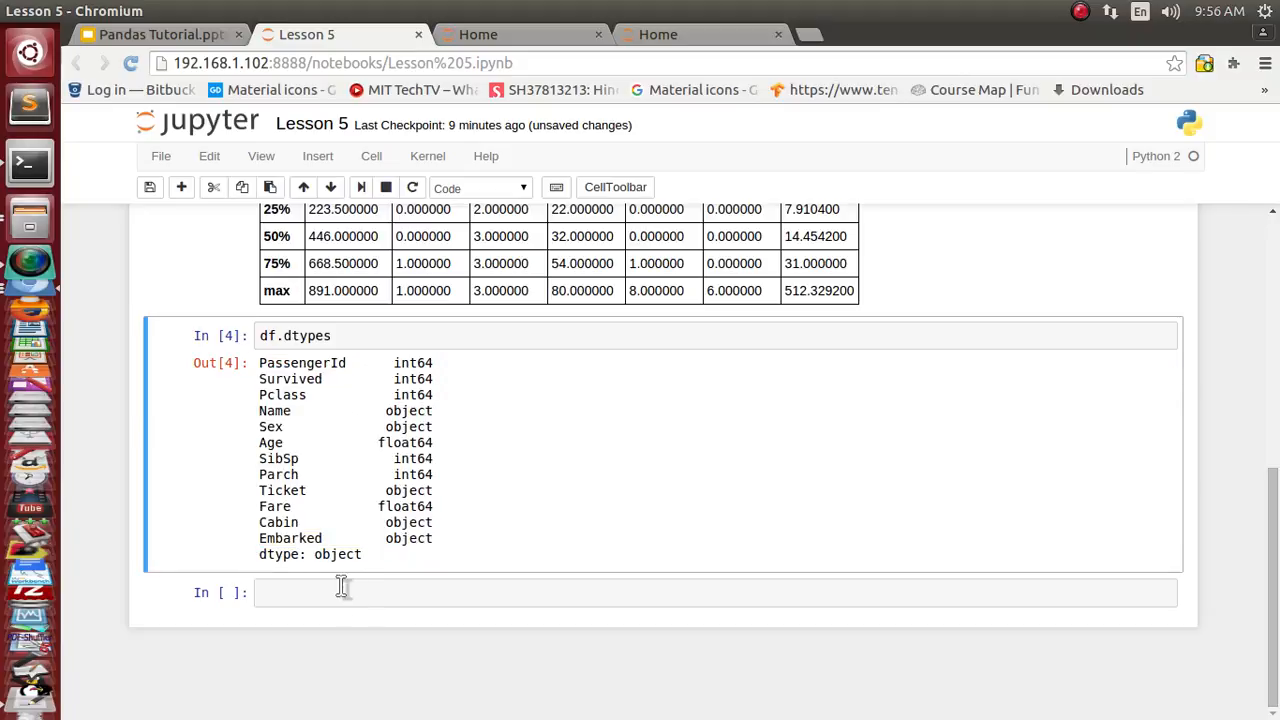
# Step: Run df.info() and emphasise the RangeIndex of 891 entries, 0 to 890
pyautogui.write('df.i')
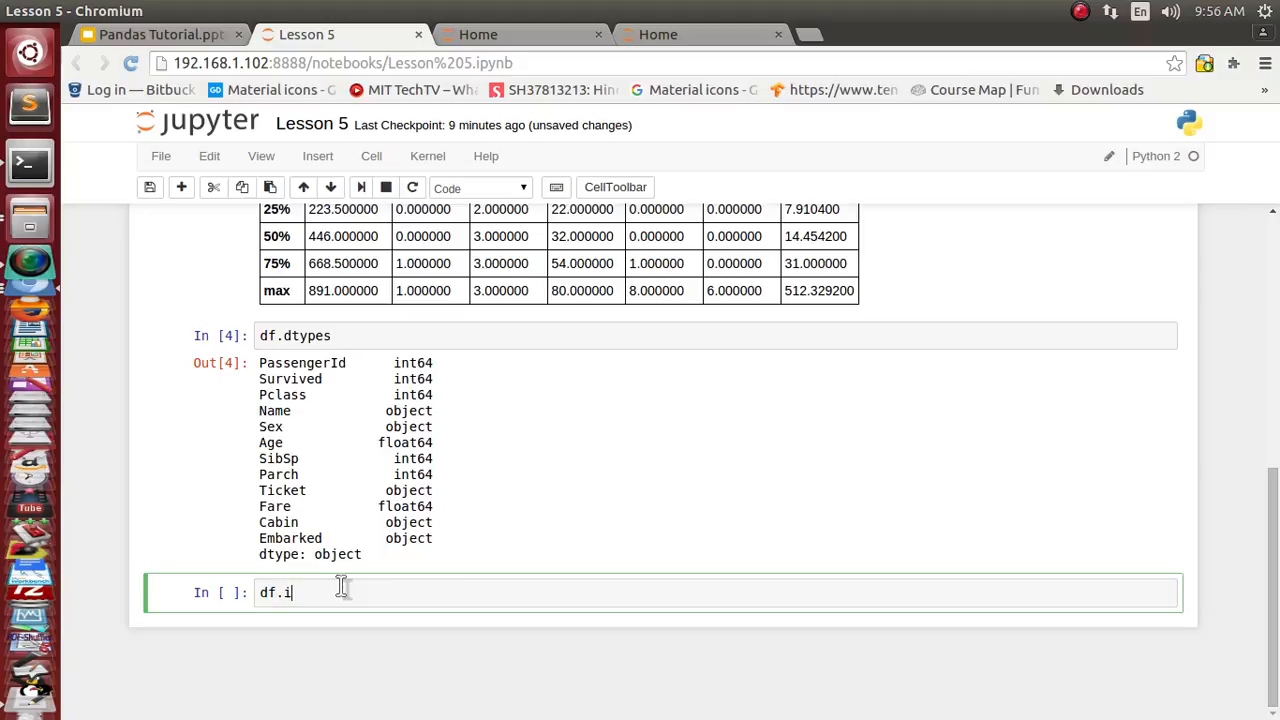
pyautogui.write('nfo(')
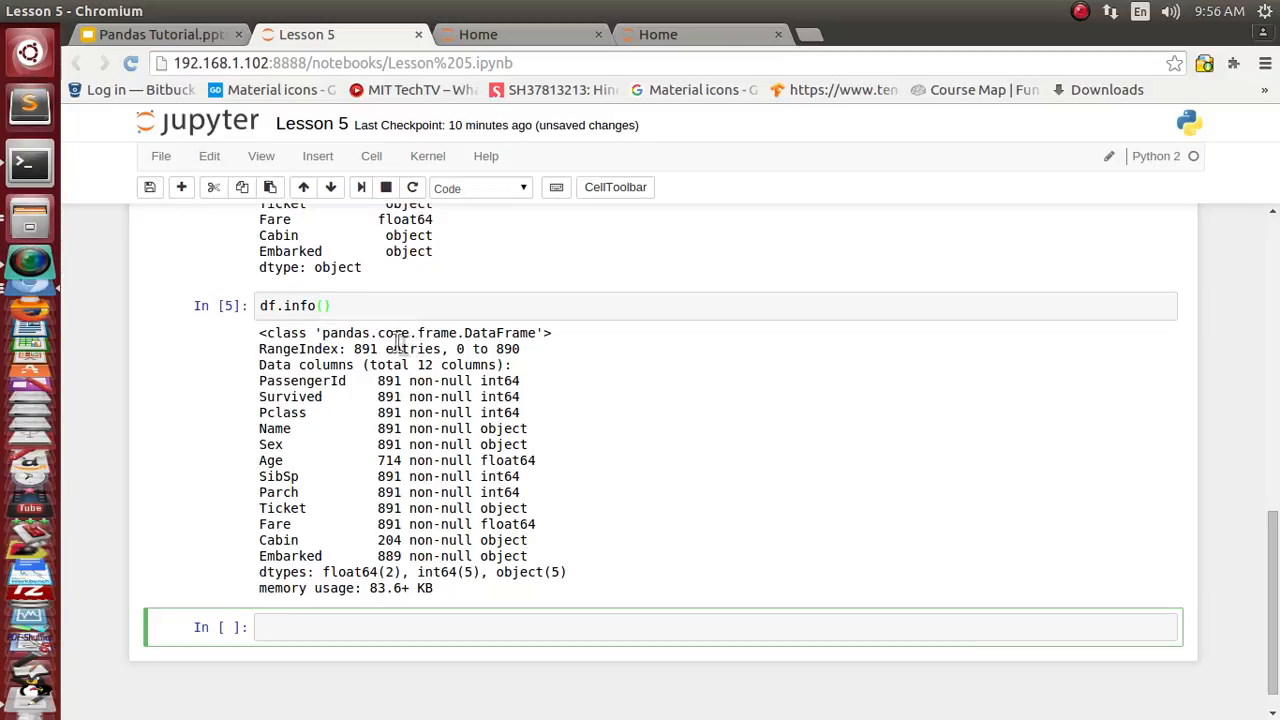
pyautogui.doubleClick(436, 332)
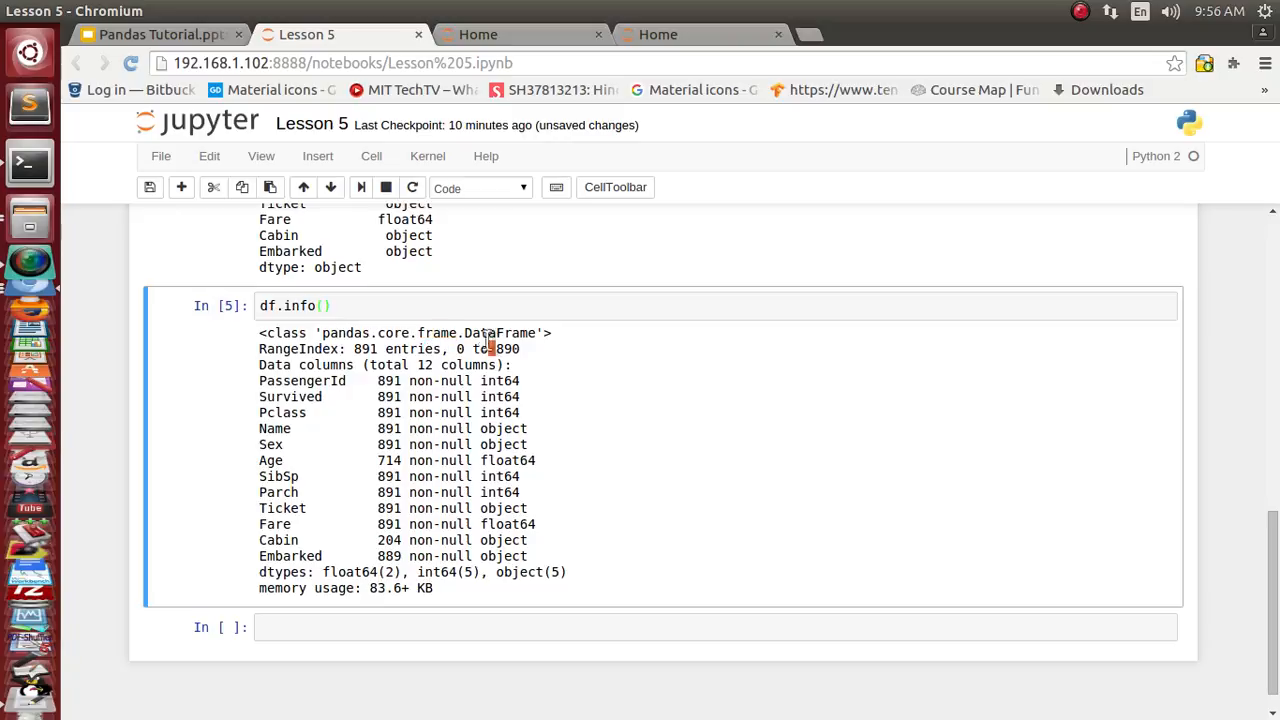
pyautogui.doubleClick(500, 332)
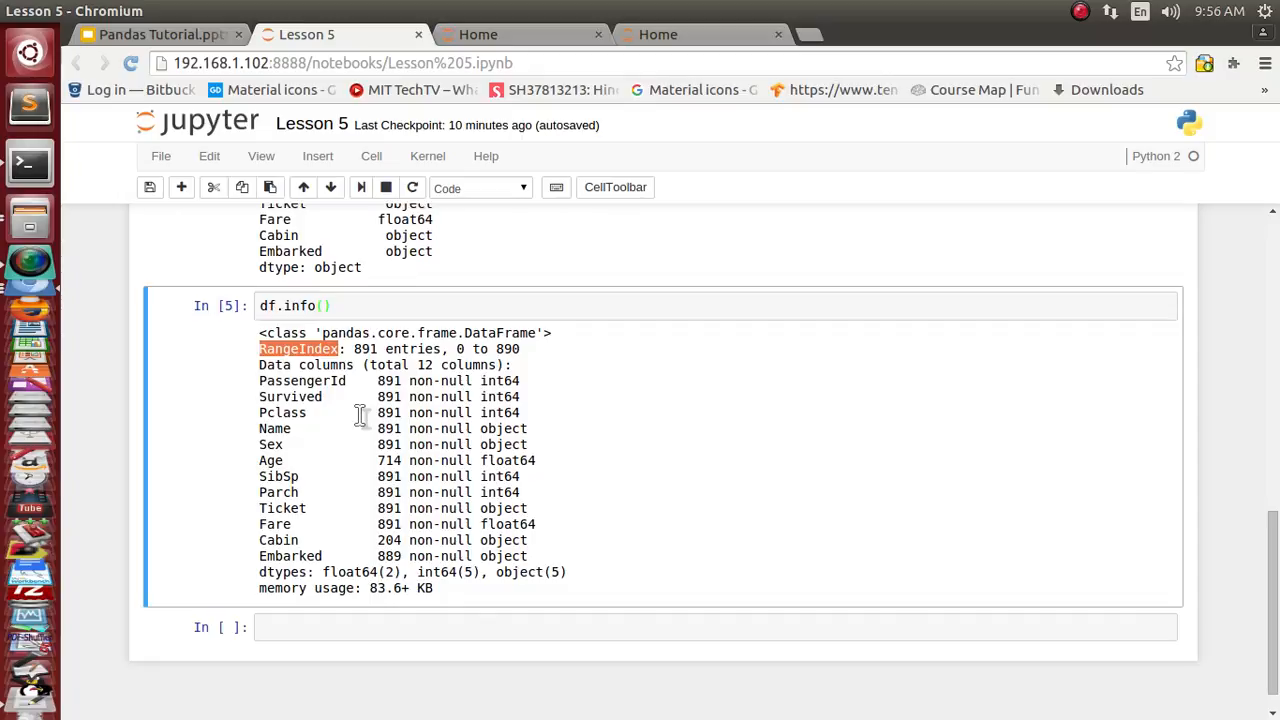
pyautogui.moveTo(364, 358)
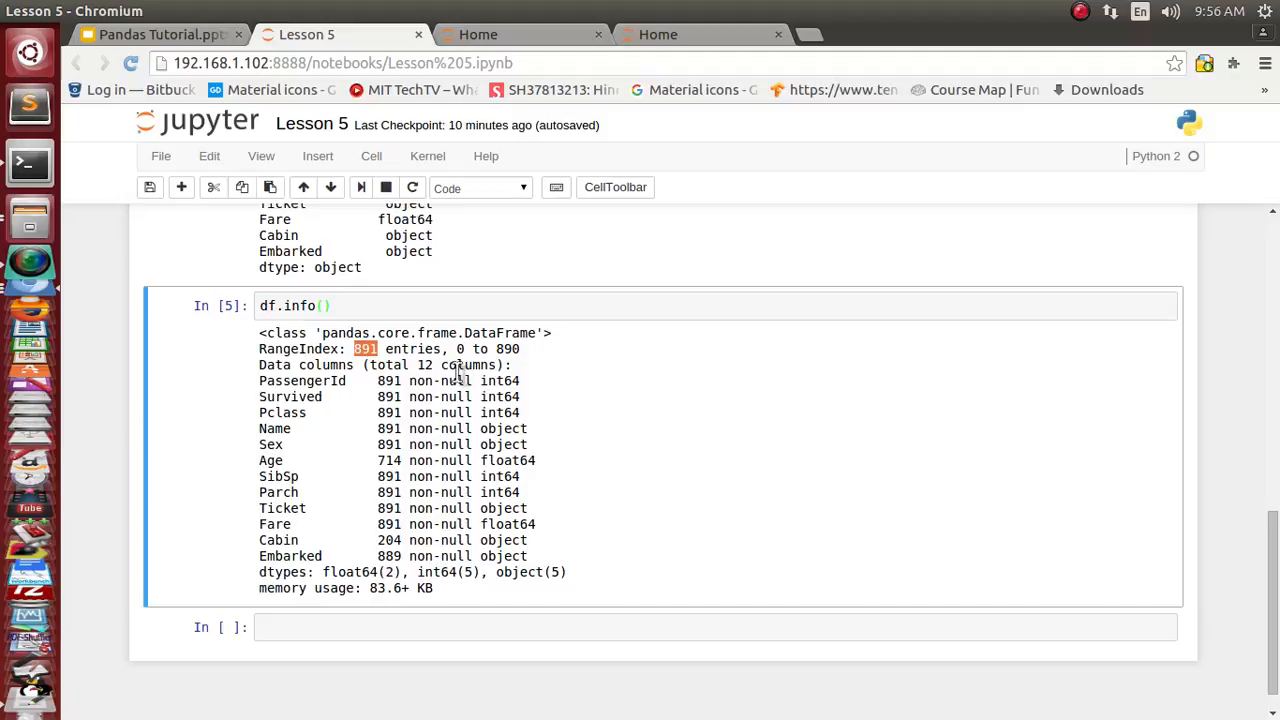
pyautogui.moveTo(280, 396)
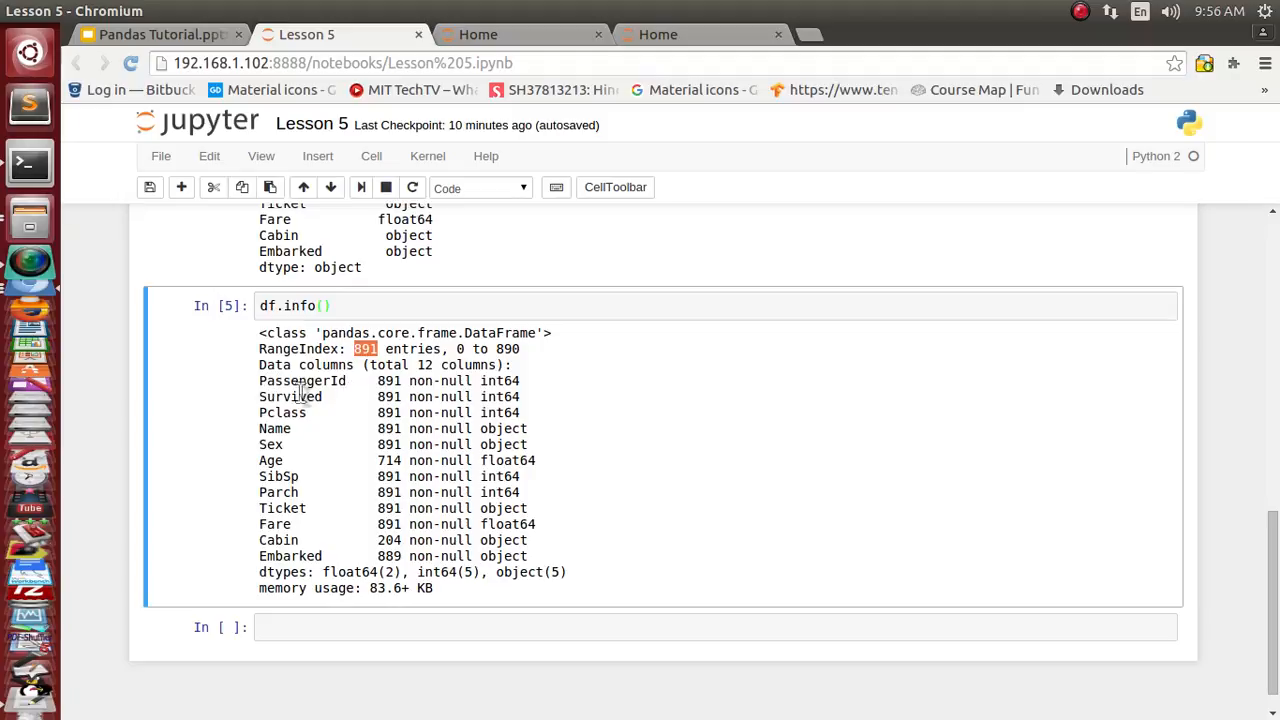
# Step: Highlight the twelve-column list and the float64 and object dtype counts
pyautogui.moveTo(260, 380); pyautogui.dragTo(548, 556)
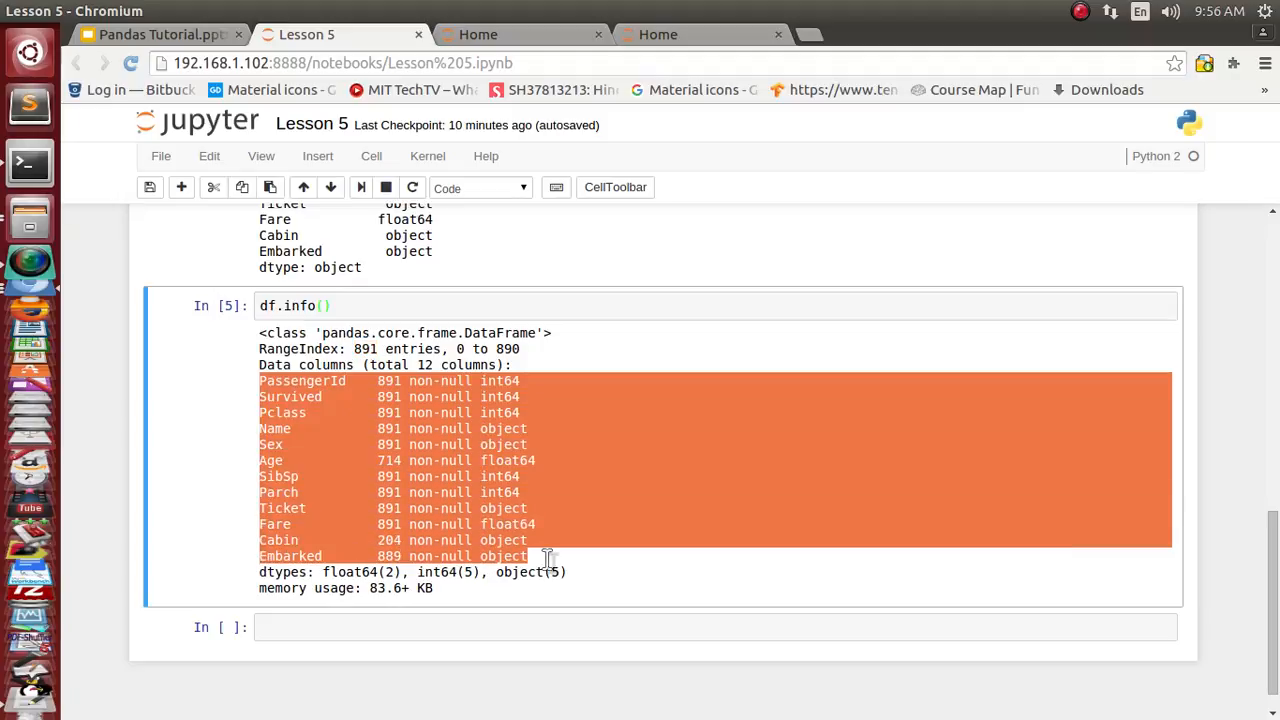
pyautogui.moveTo(358, 428)
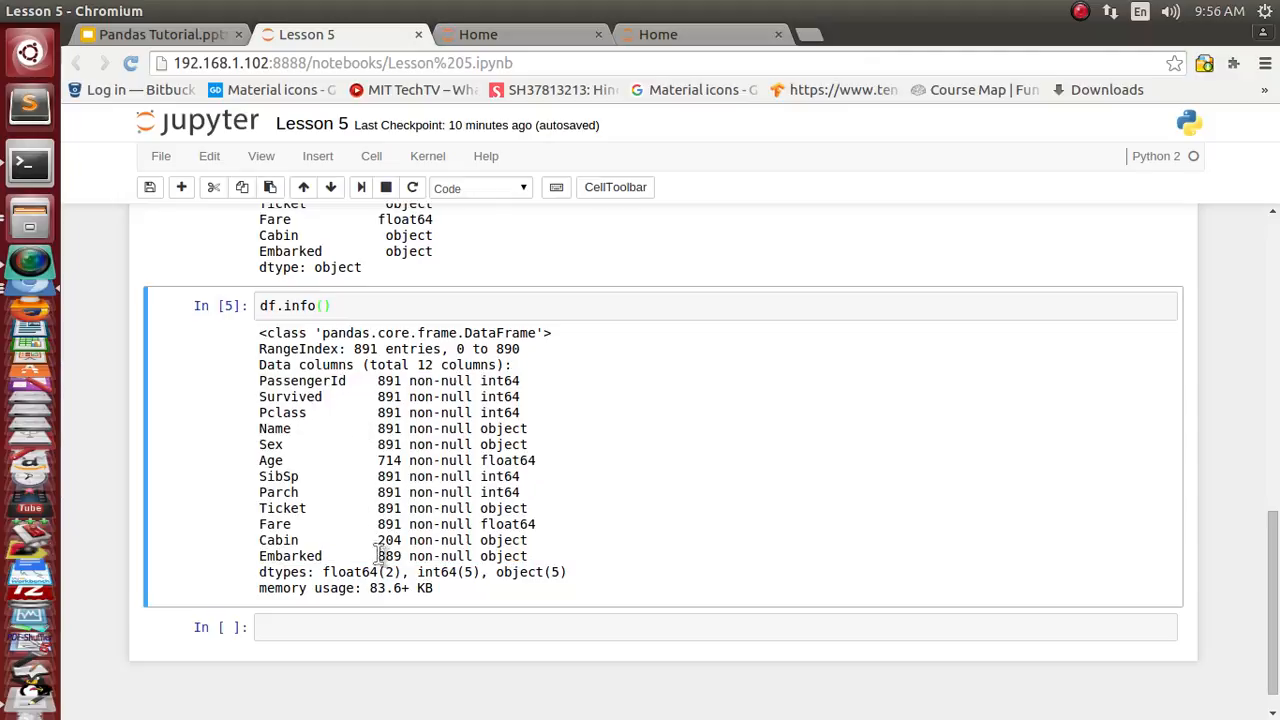
pyautogui.moveTo(264, 468)
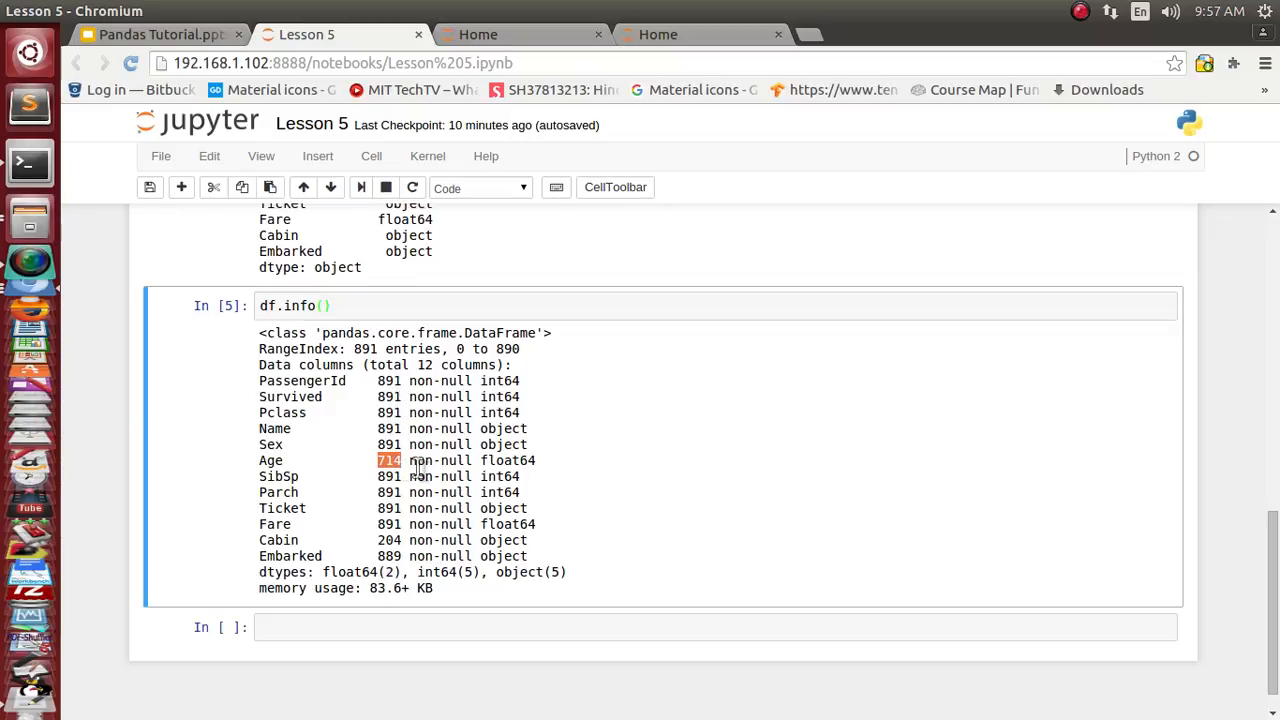
pyautogui.moveTo(496, 396)
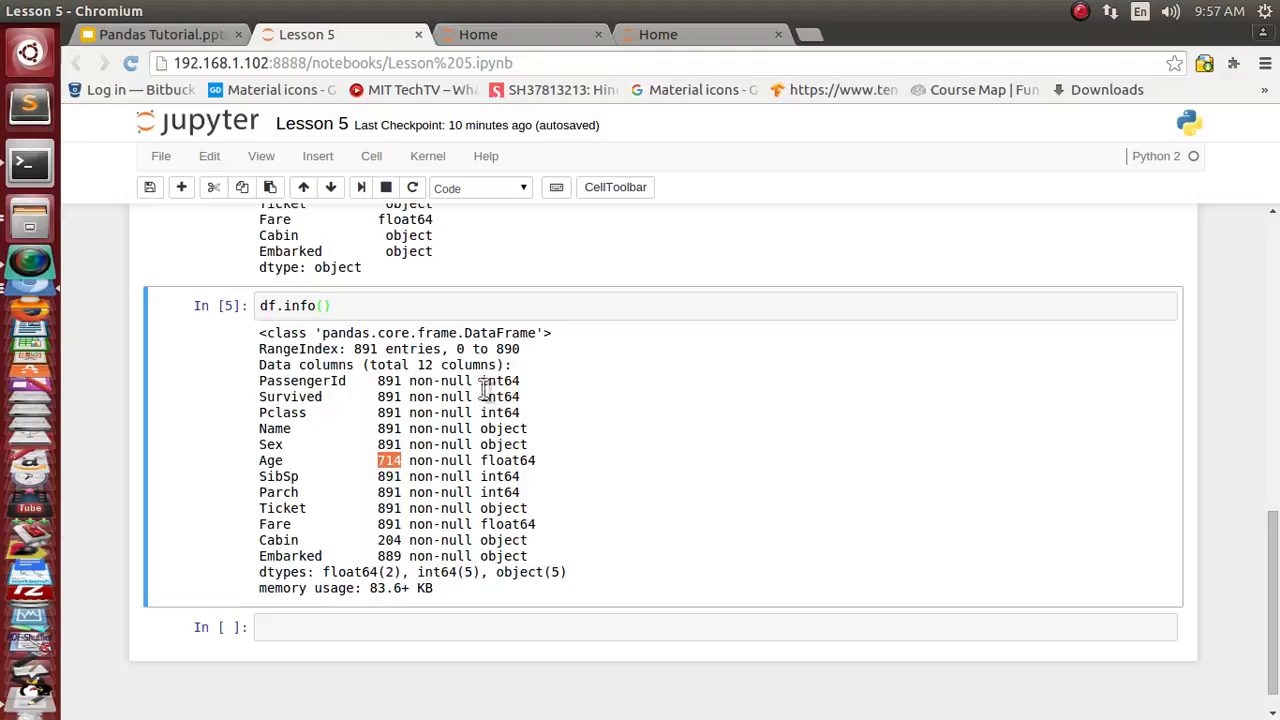
pyautogui.moveTo(530, 598)
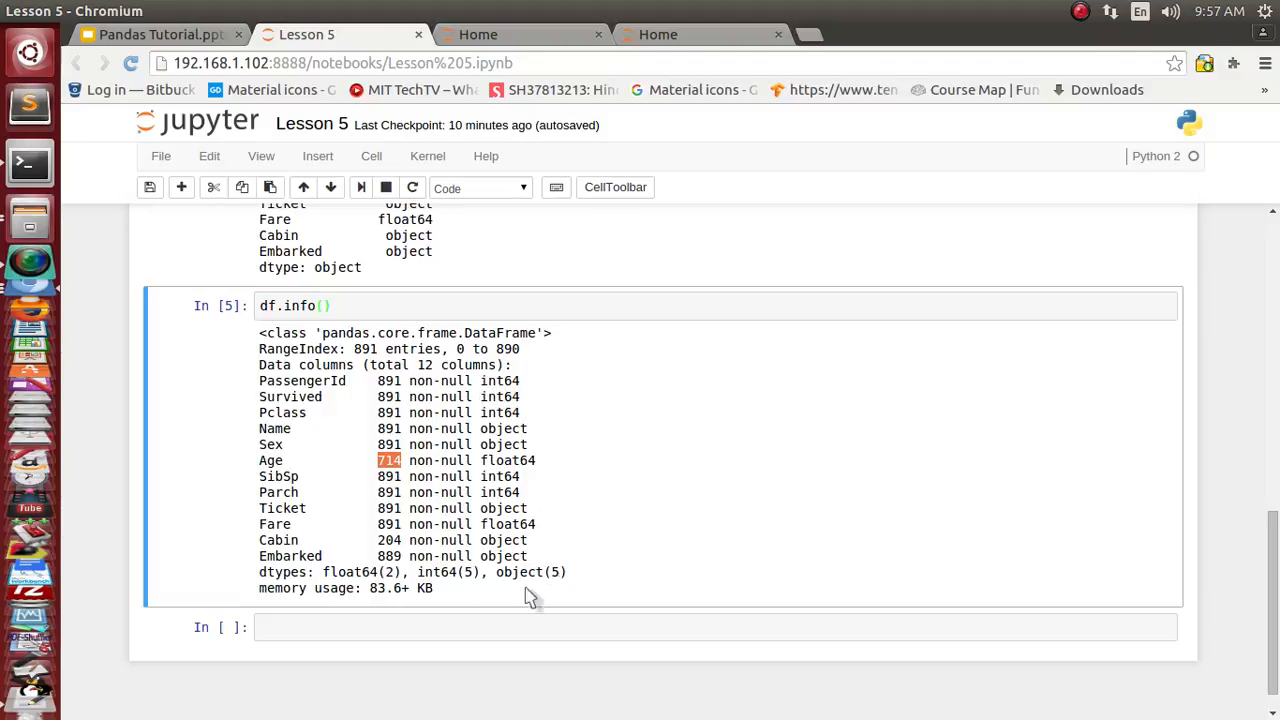
pyautogui.moveTo(282, 580)
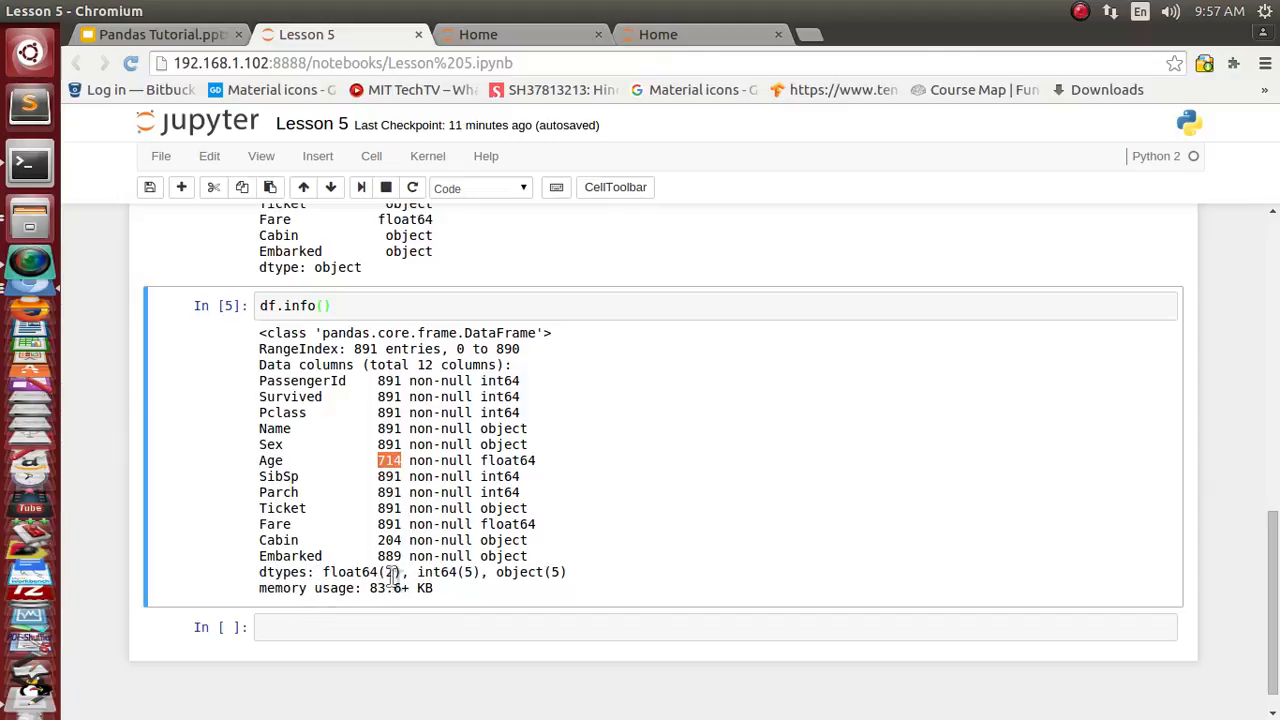
pyautogui.doubleClick(348, 572)
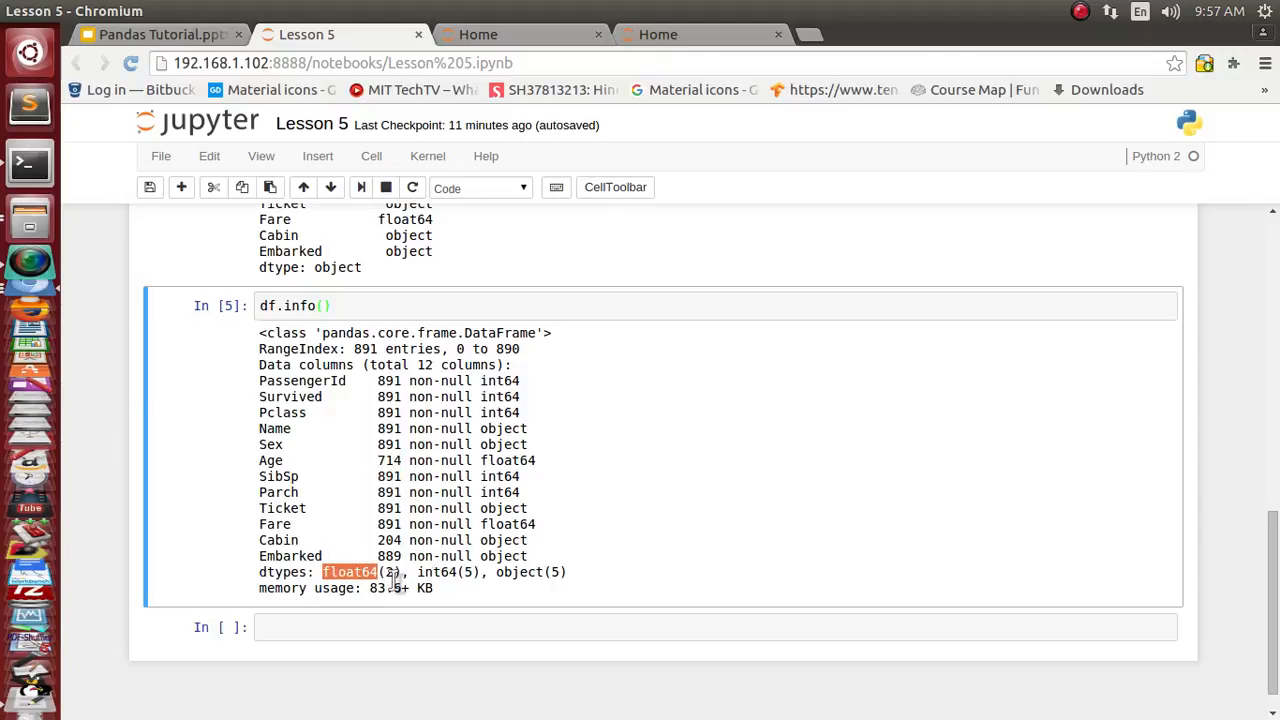
pyautogui.moveTo(456, 582)
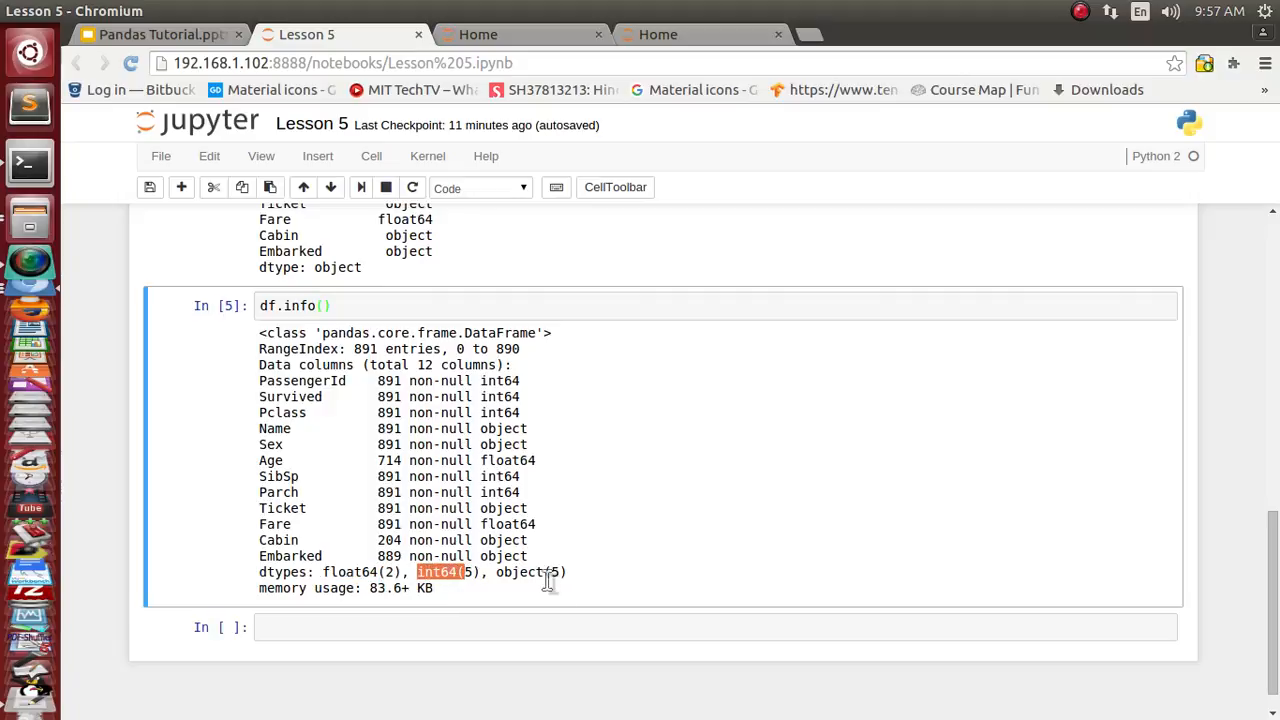
pyautogui.doubleClick(518, 572)
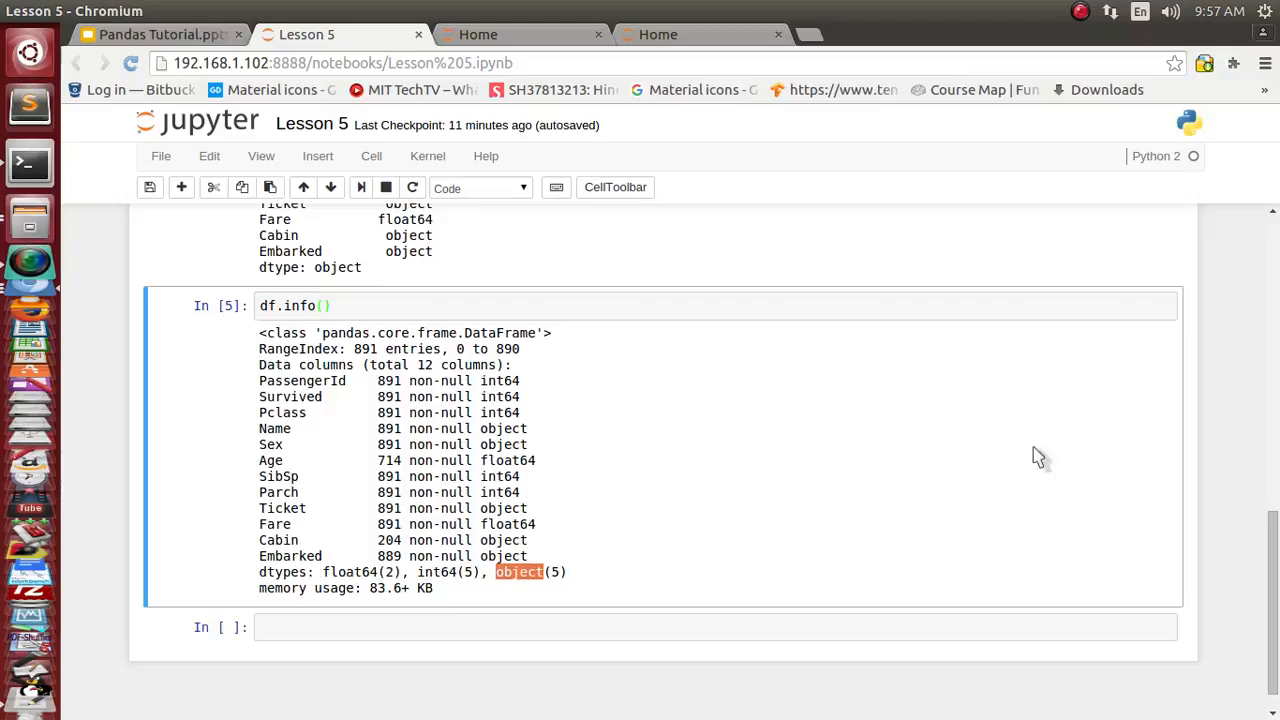
pyautogui.scroll(-3)
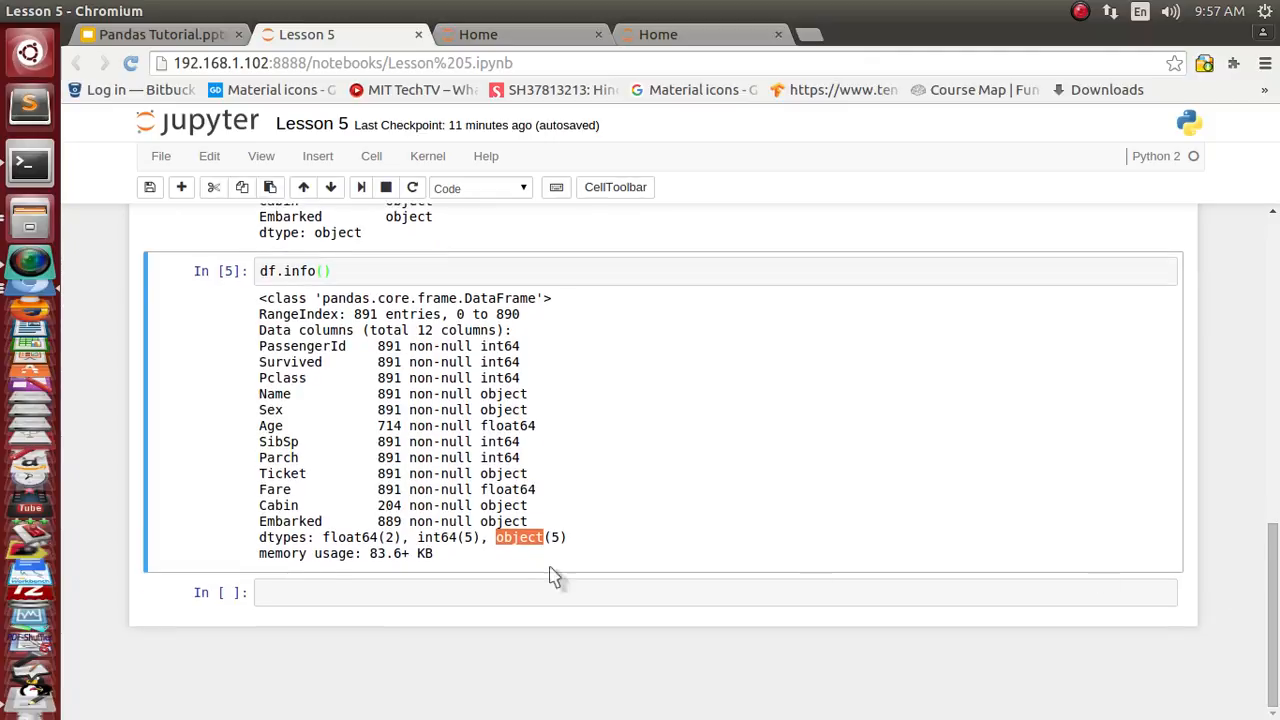
pyautogui.moveTo(476, 582)
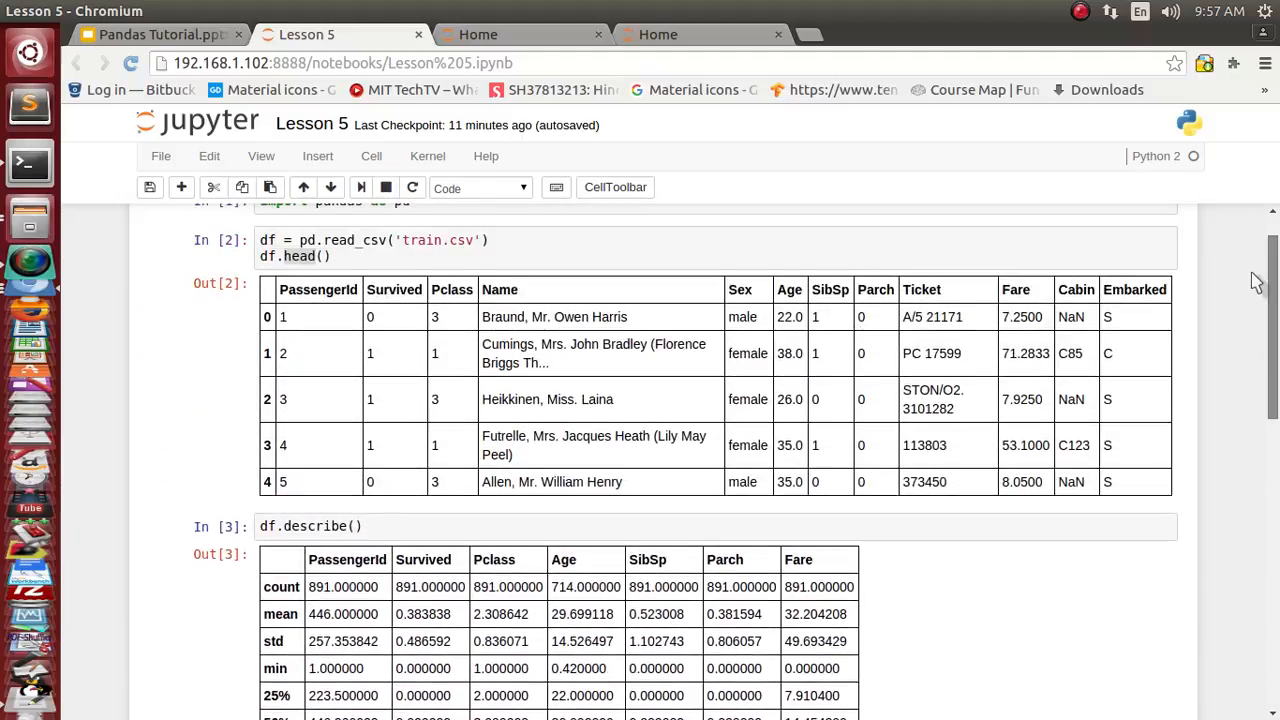
# Step: Switch to the Pandas tutorial deck and advance to the closing Thank You slide
pyautogui.scroll(-3)
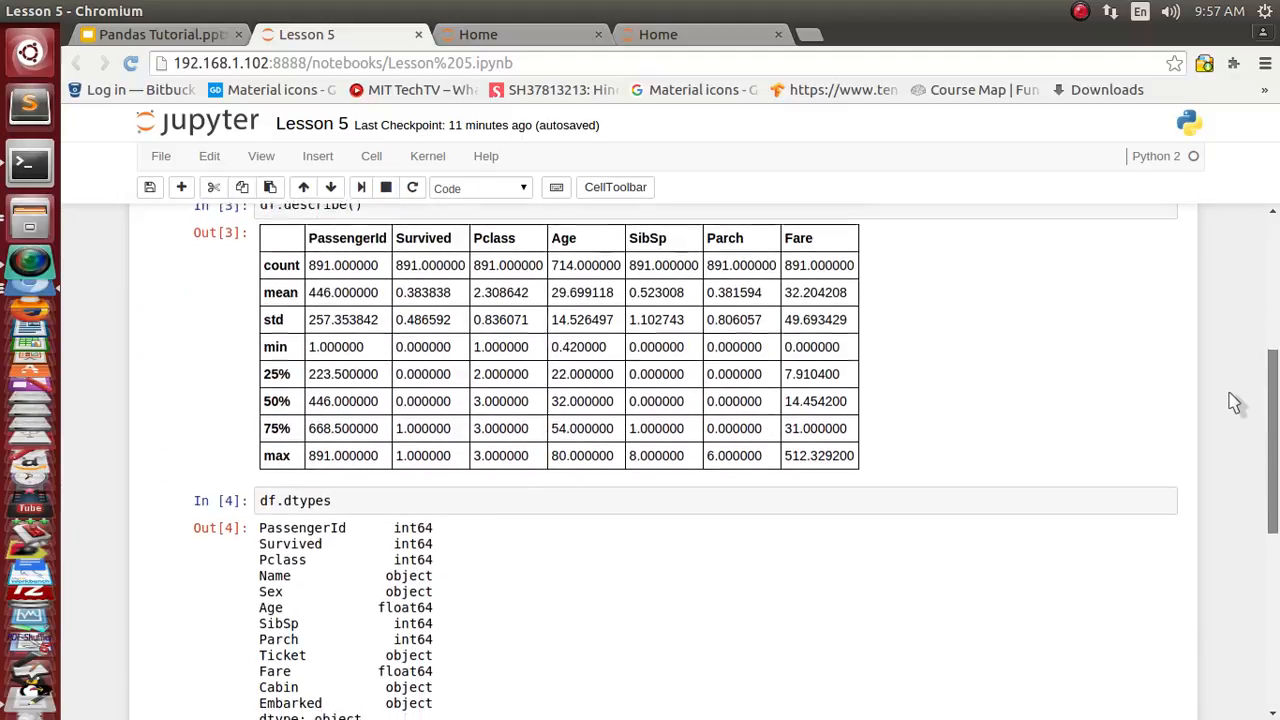
pyautogui.scroll(-3)
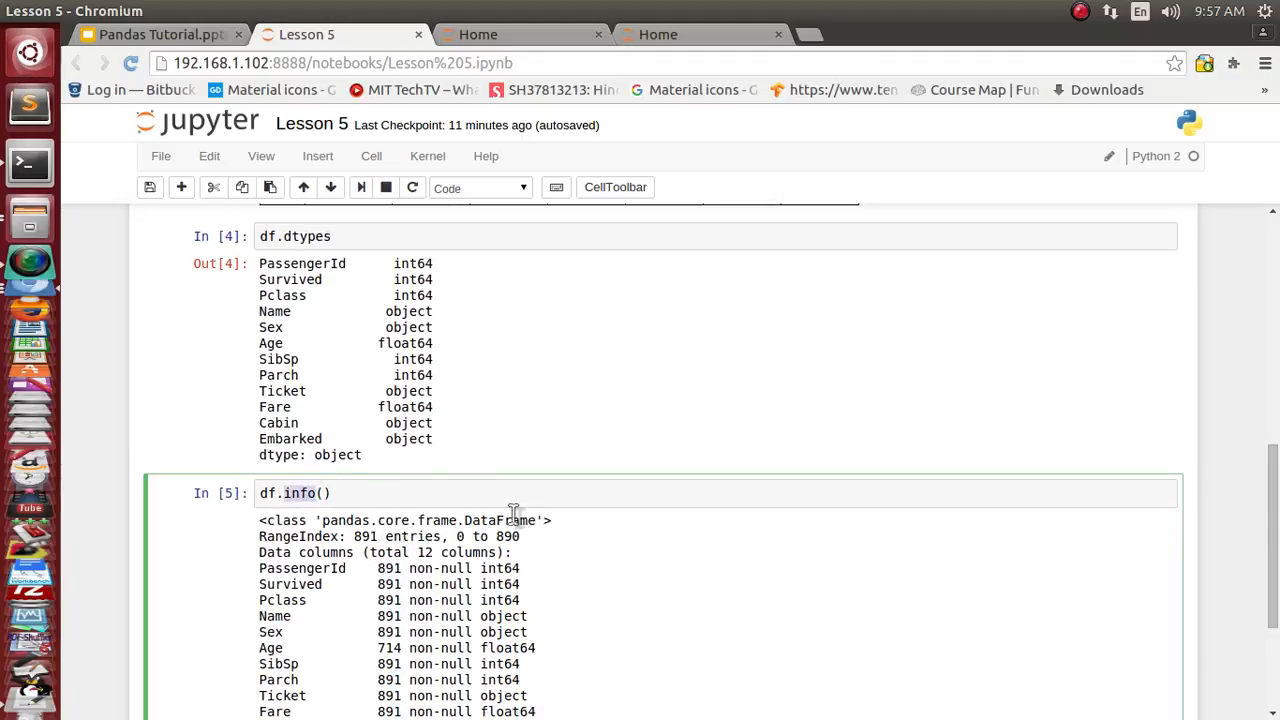
pyautogui.moveTo(920, 430)
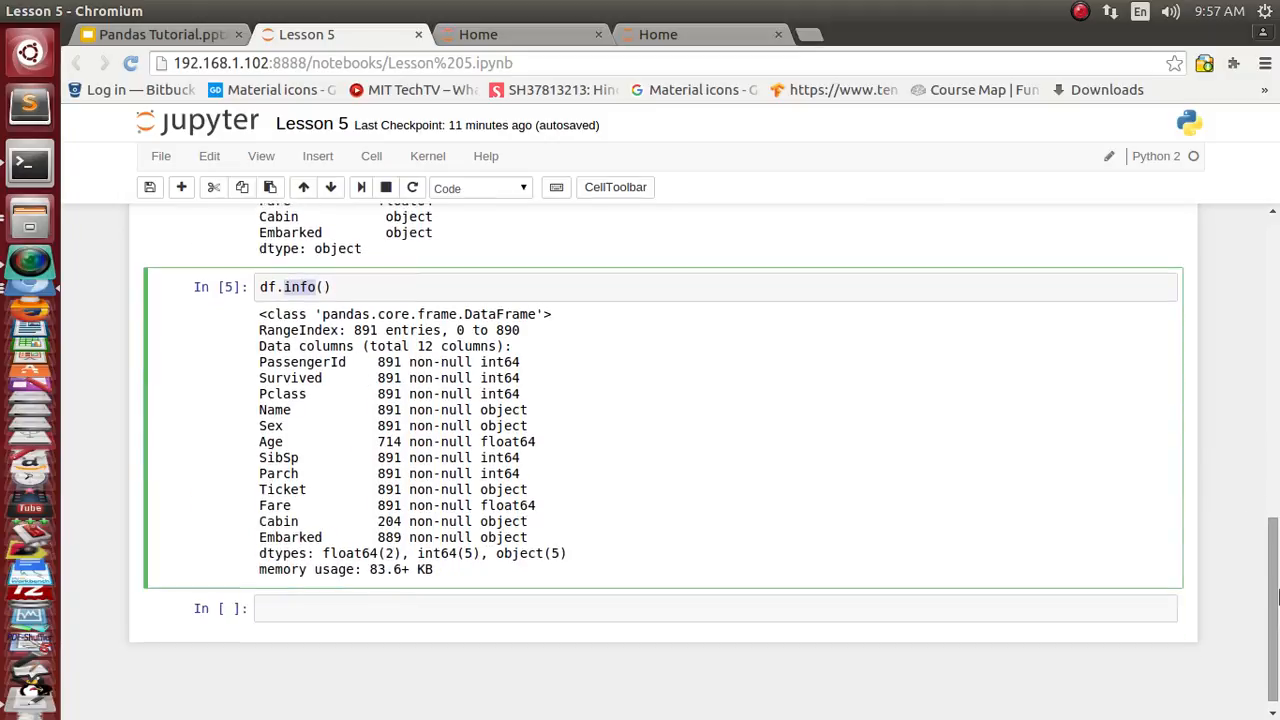
pyautogui.moveTo(700, 518)
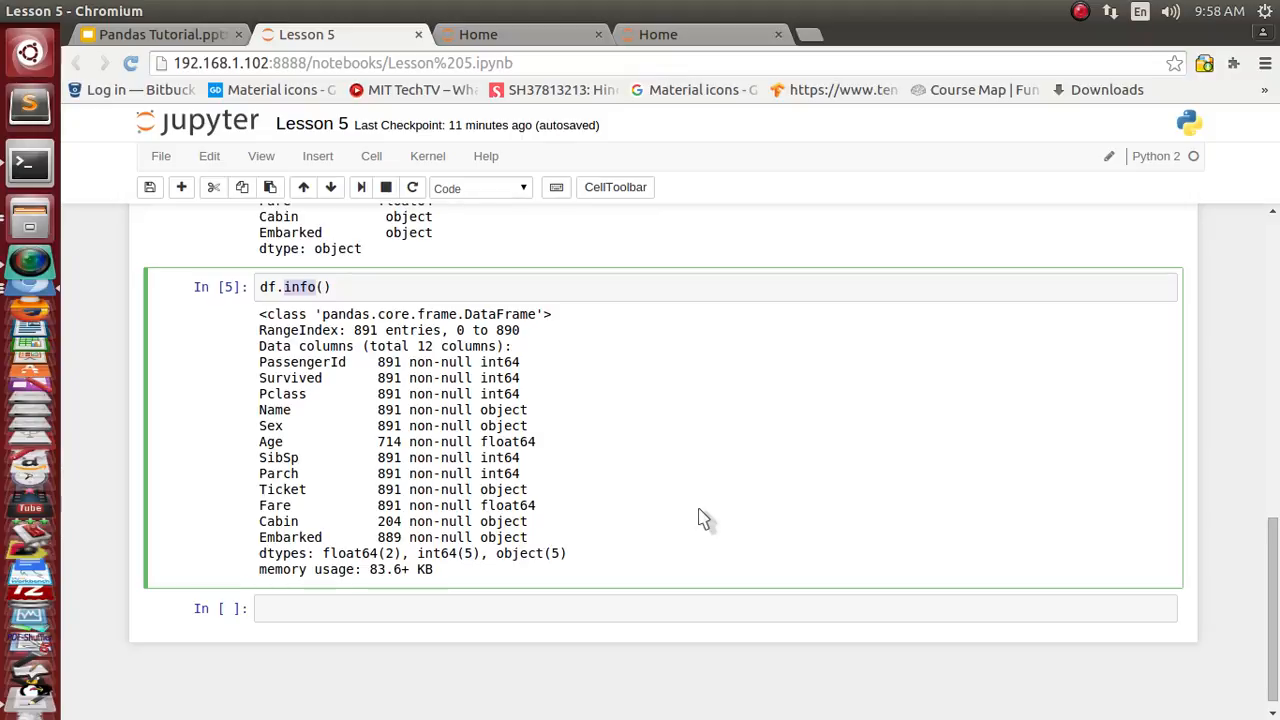
pyautogui.moveTo(156, 40)
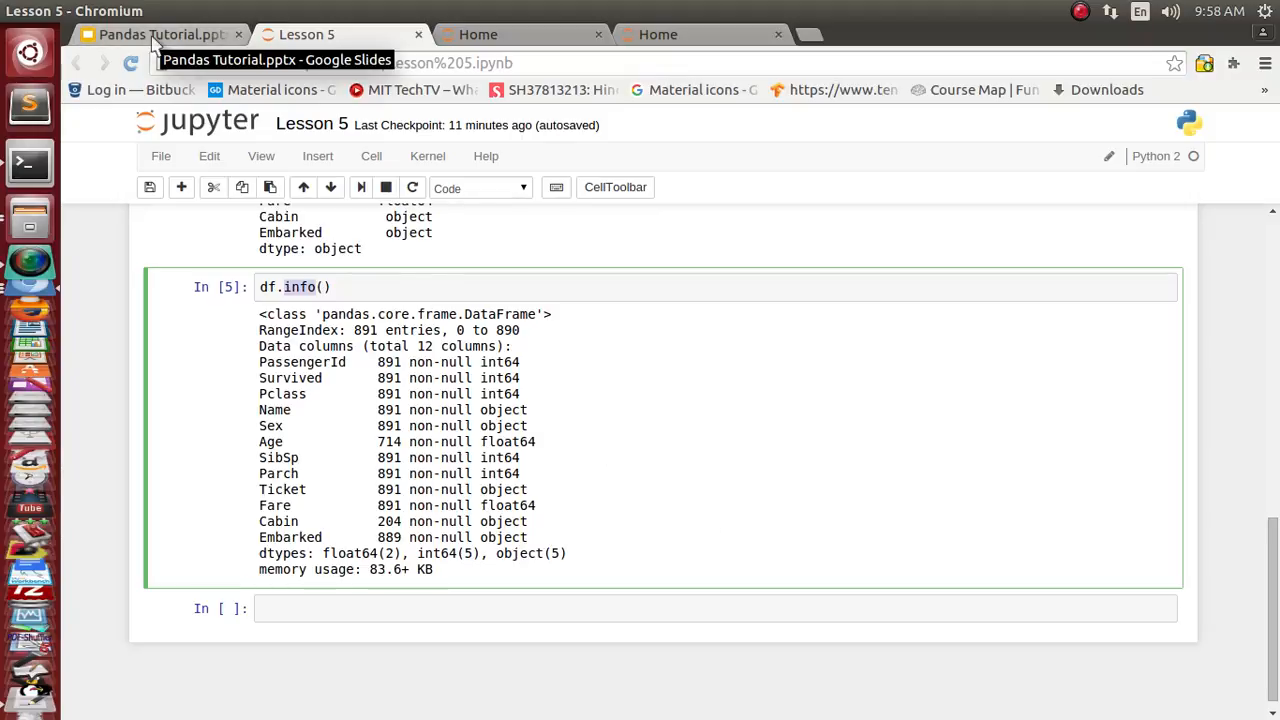
pyautogui.click(160, 34)
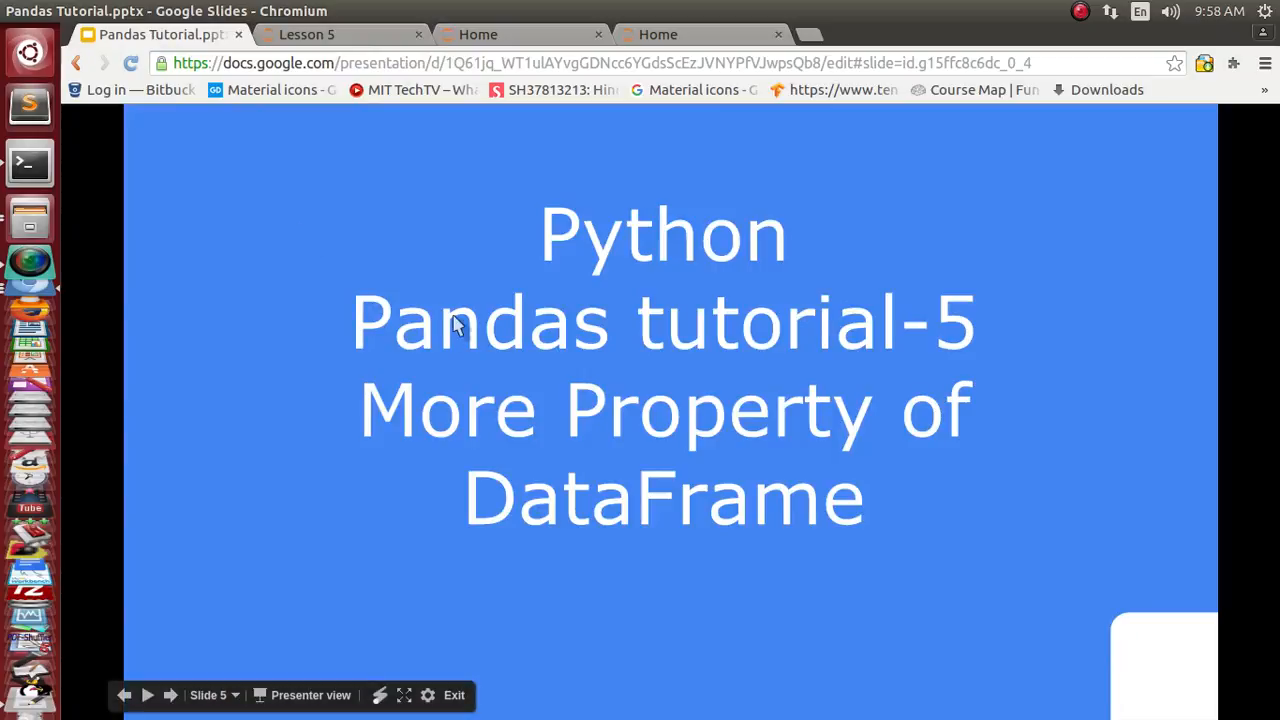
pyautogui.press('Right')
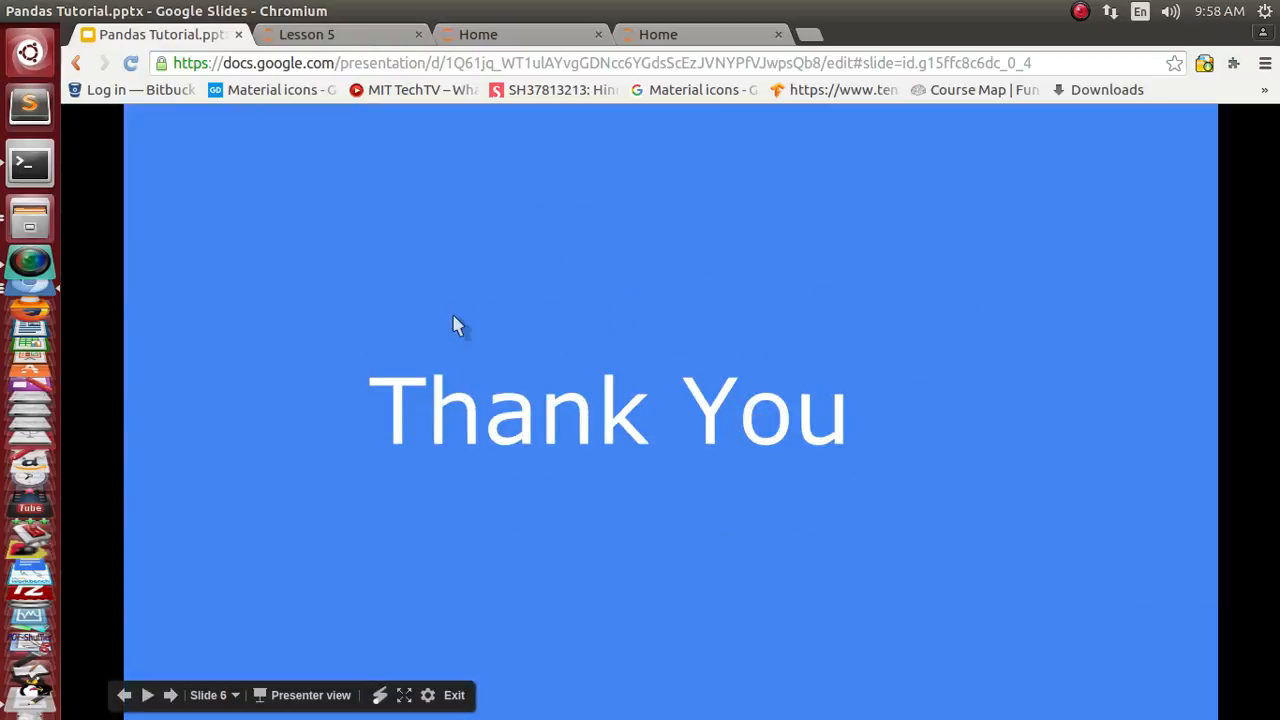